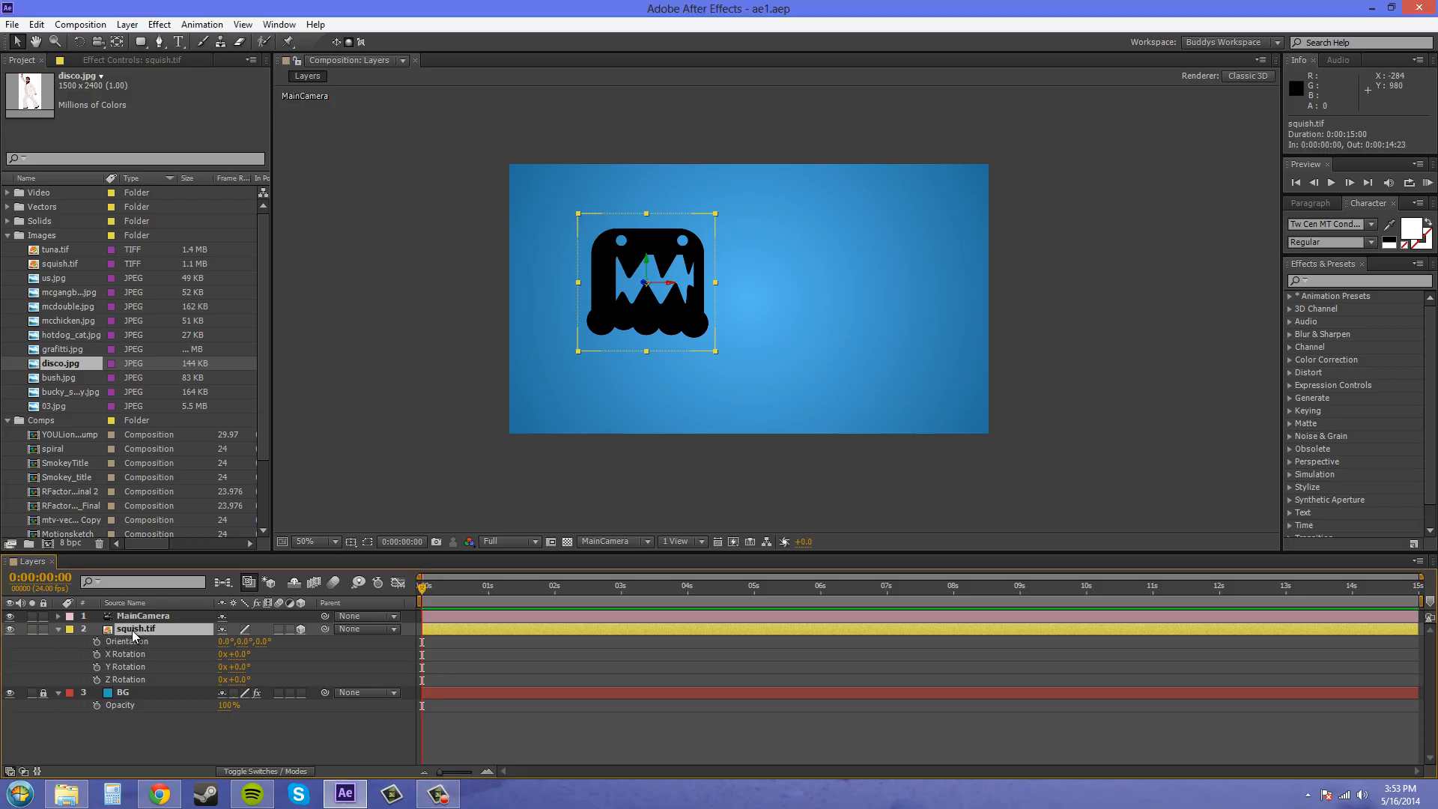
- Collapse and re-expand the squish.tif layer, then reveal its Transform properties
click(58, 616)
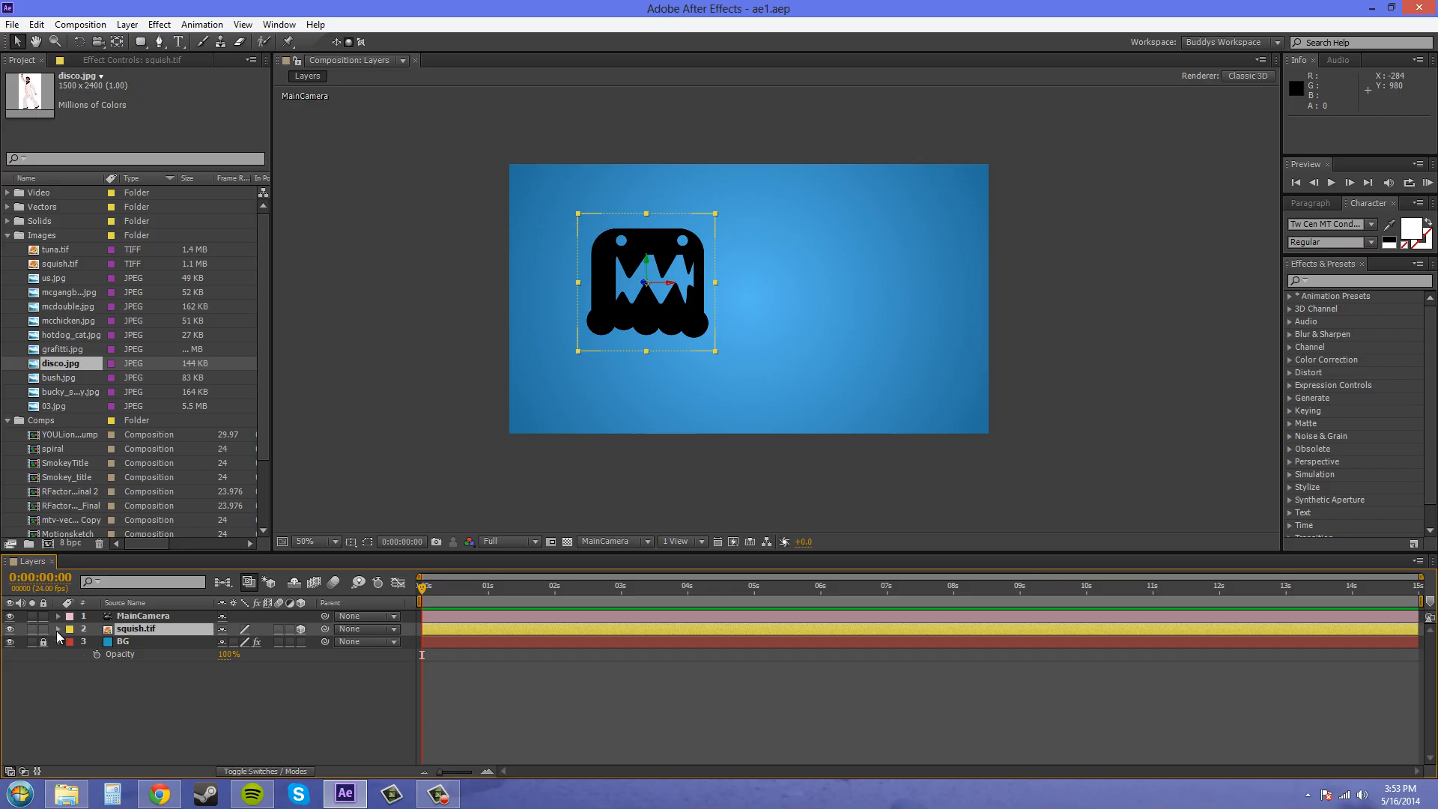
click(58, 628)
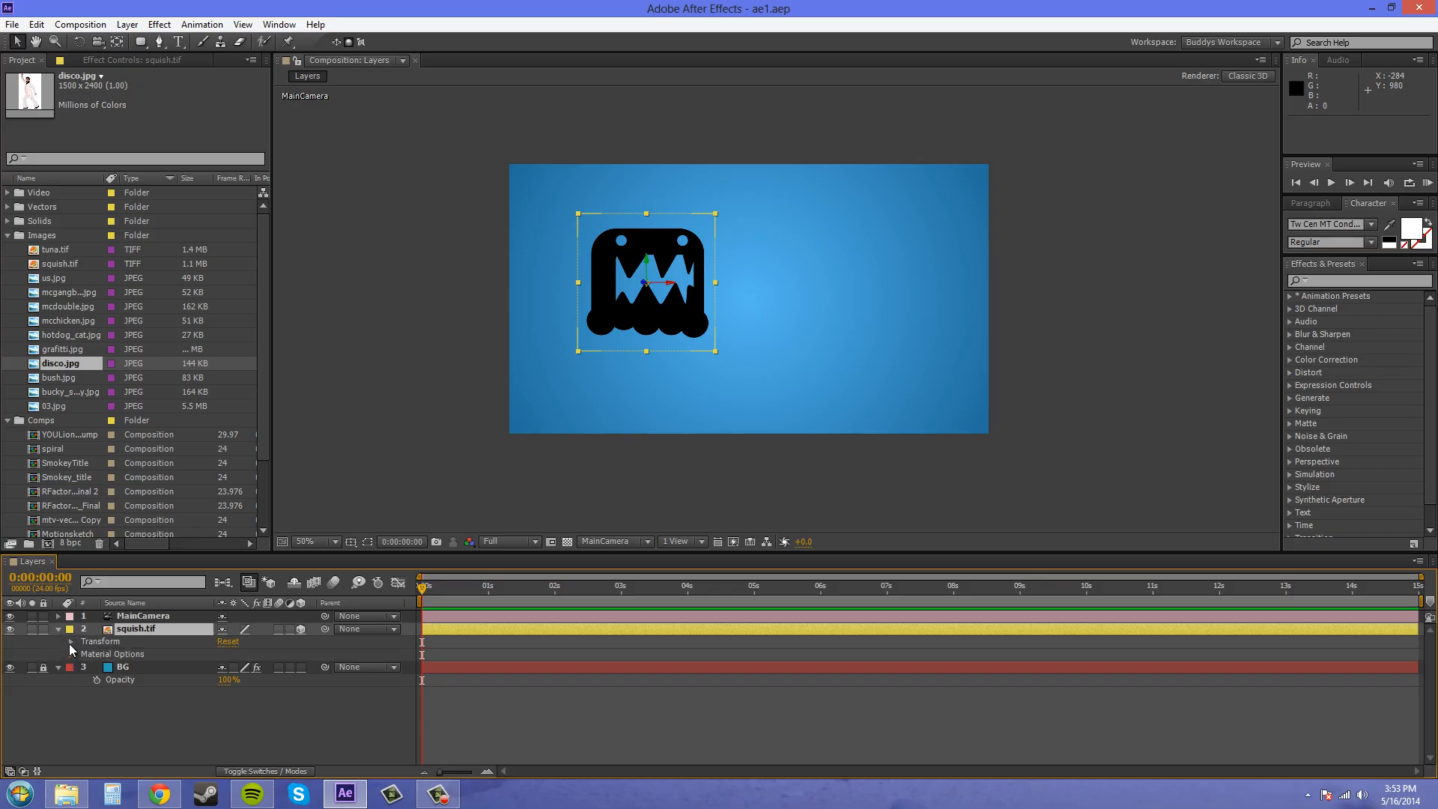
click(70, 641)
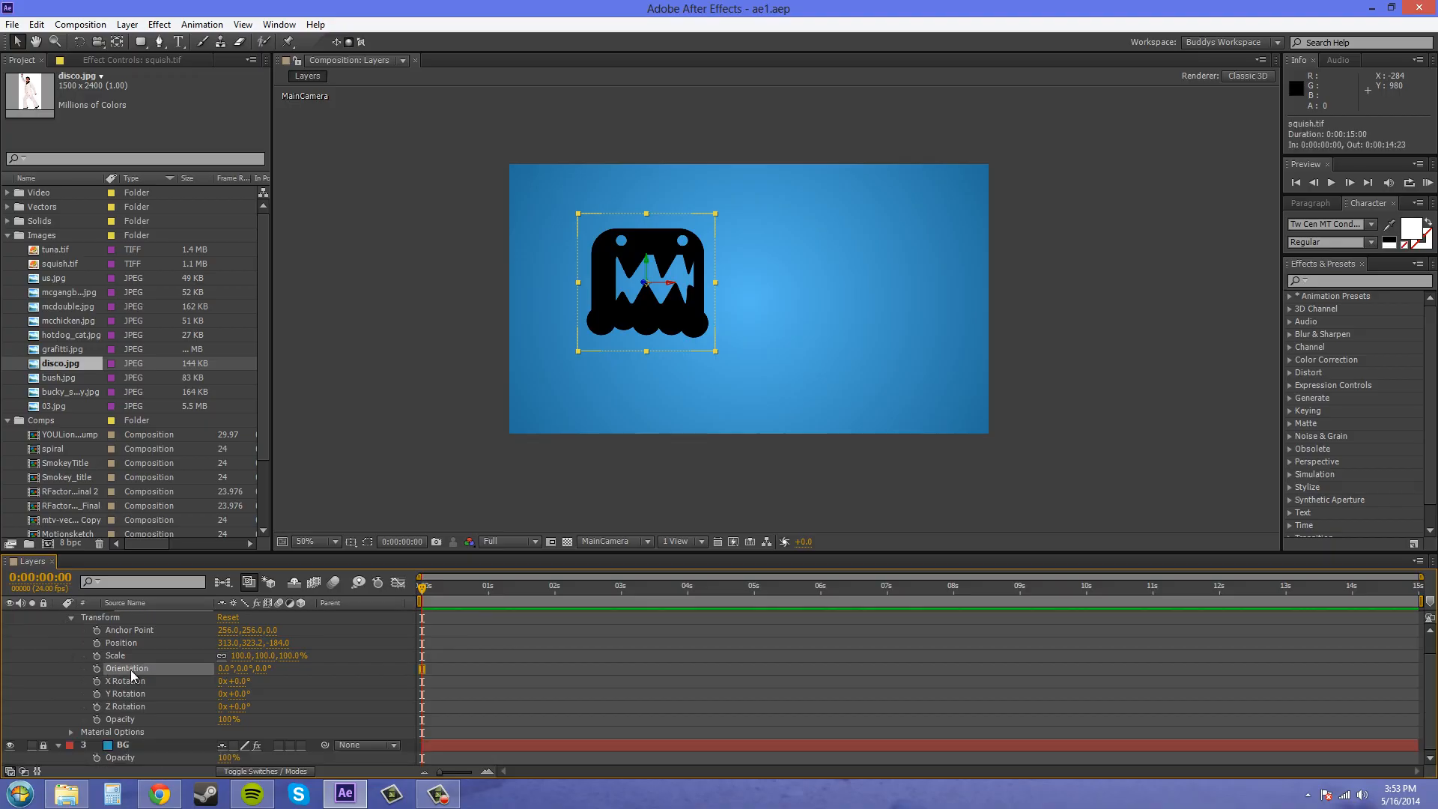
mouse_move(122, 710)
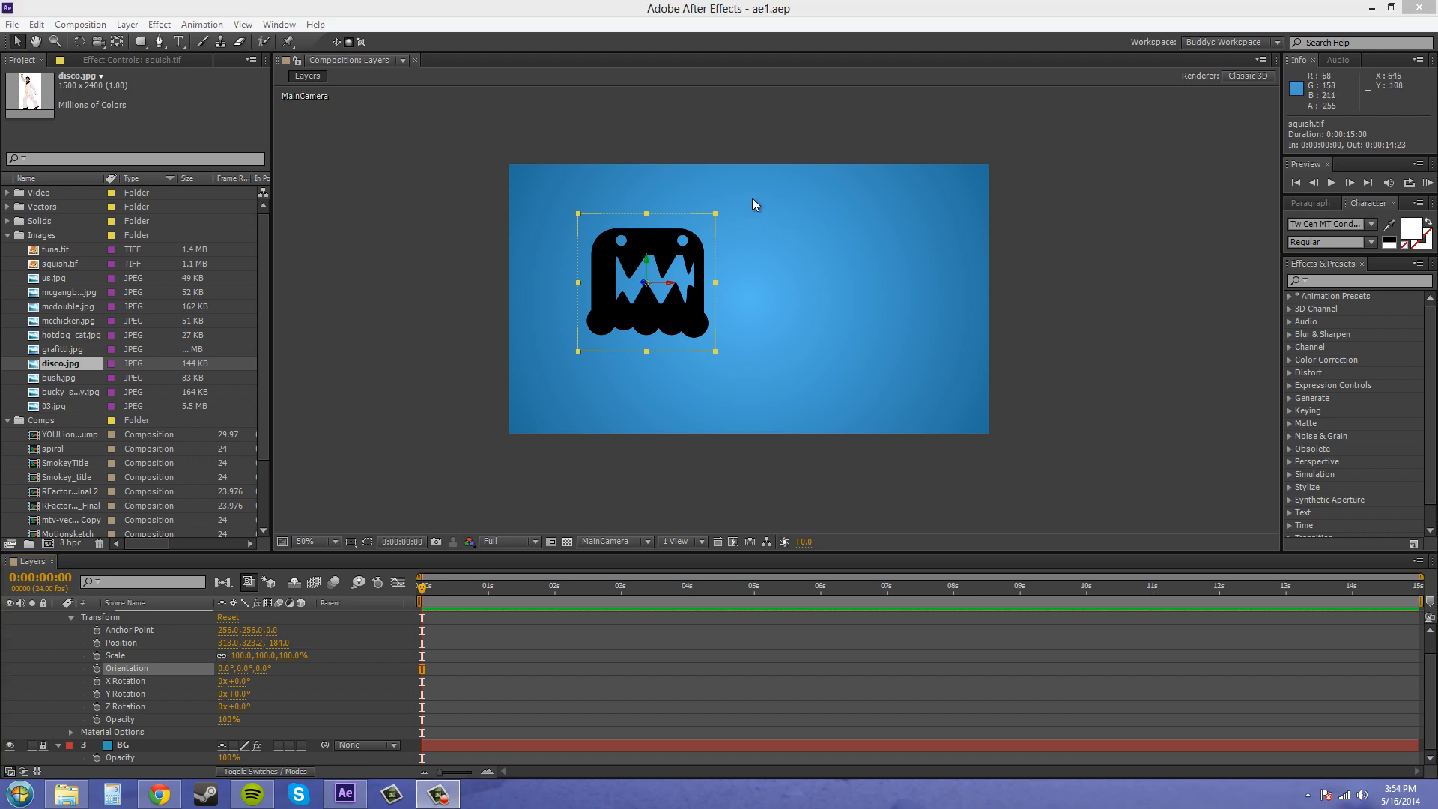
mouse_move(502, 452)
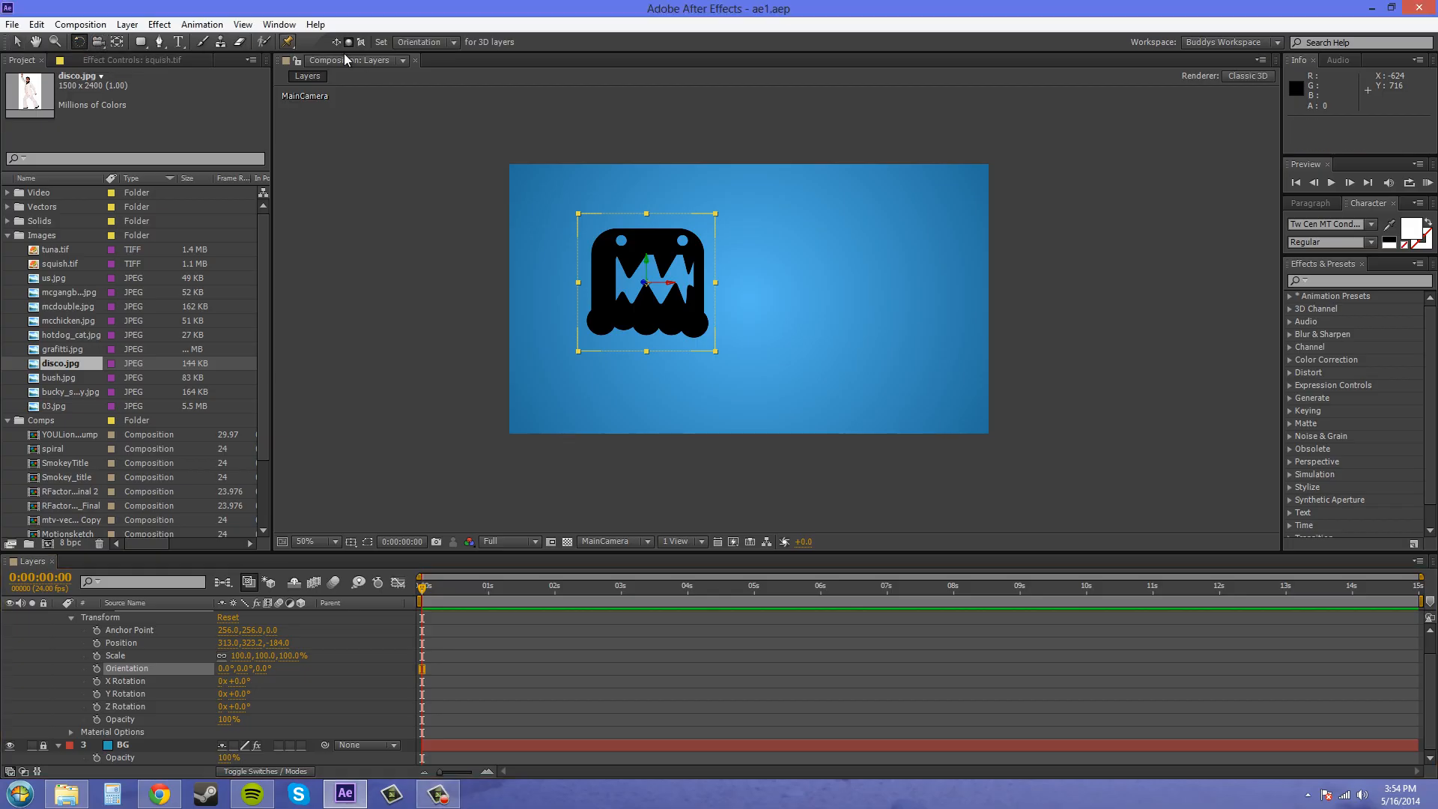
mouse_move(449, 48)
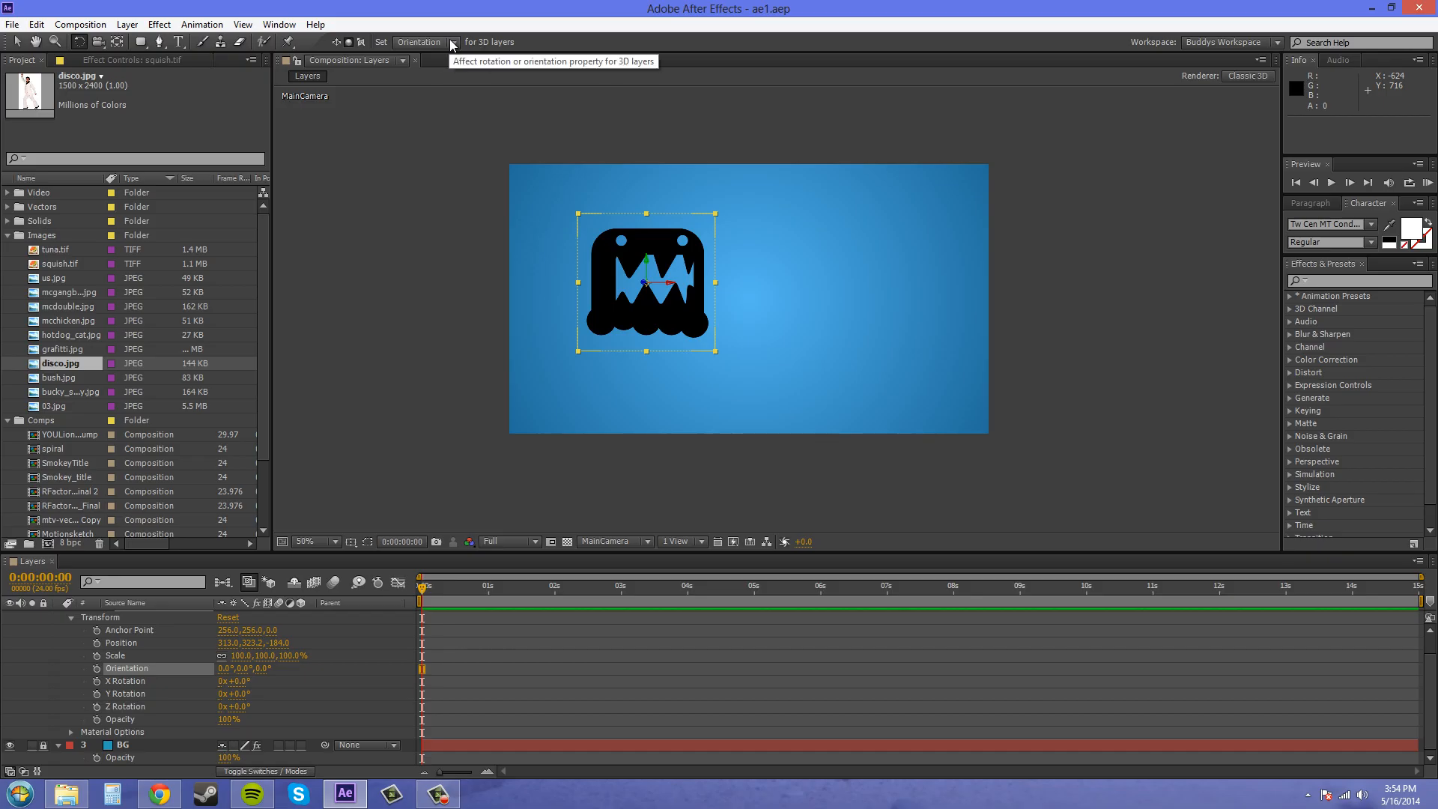
click(420, 42)
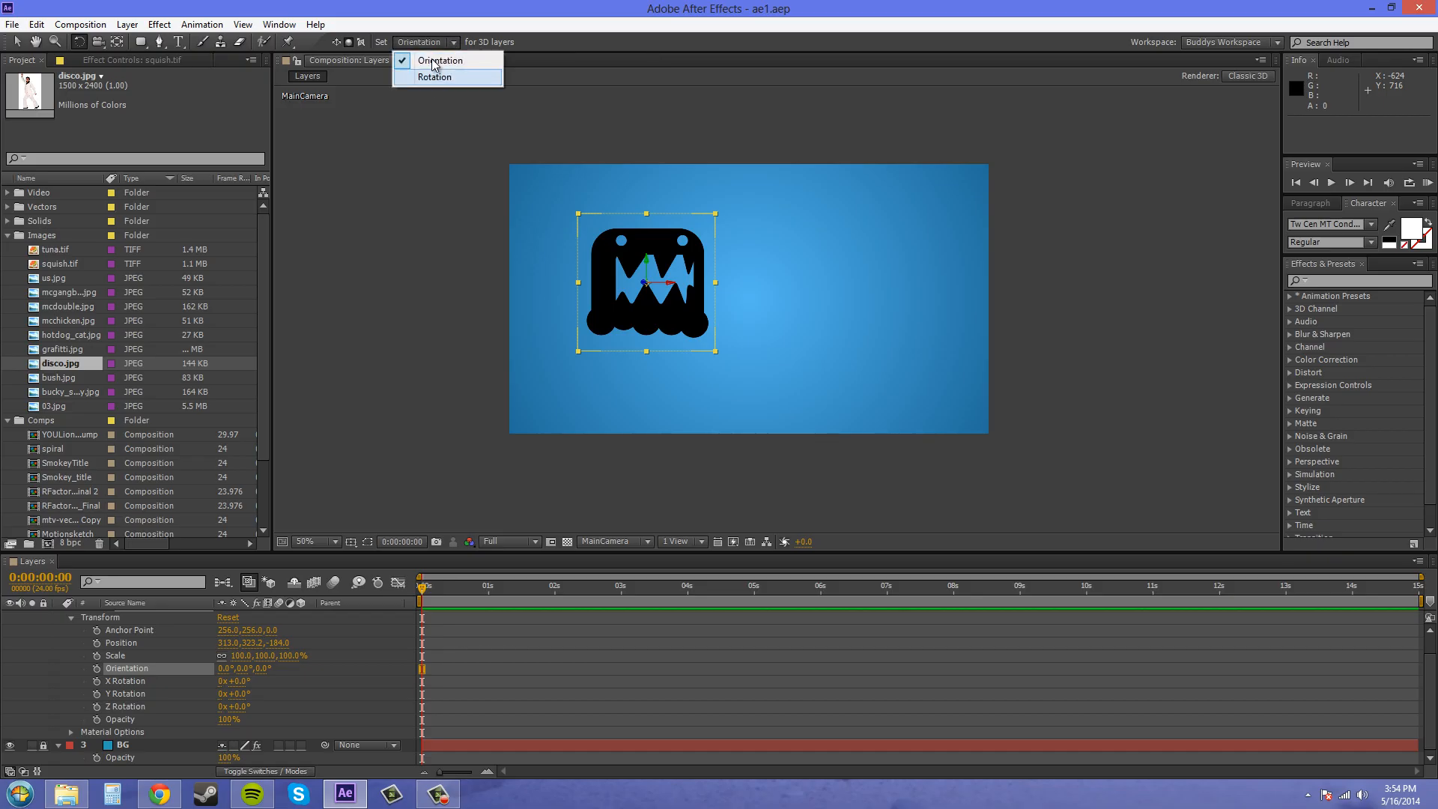
click(440, 61)
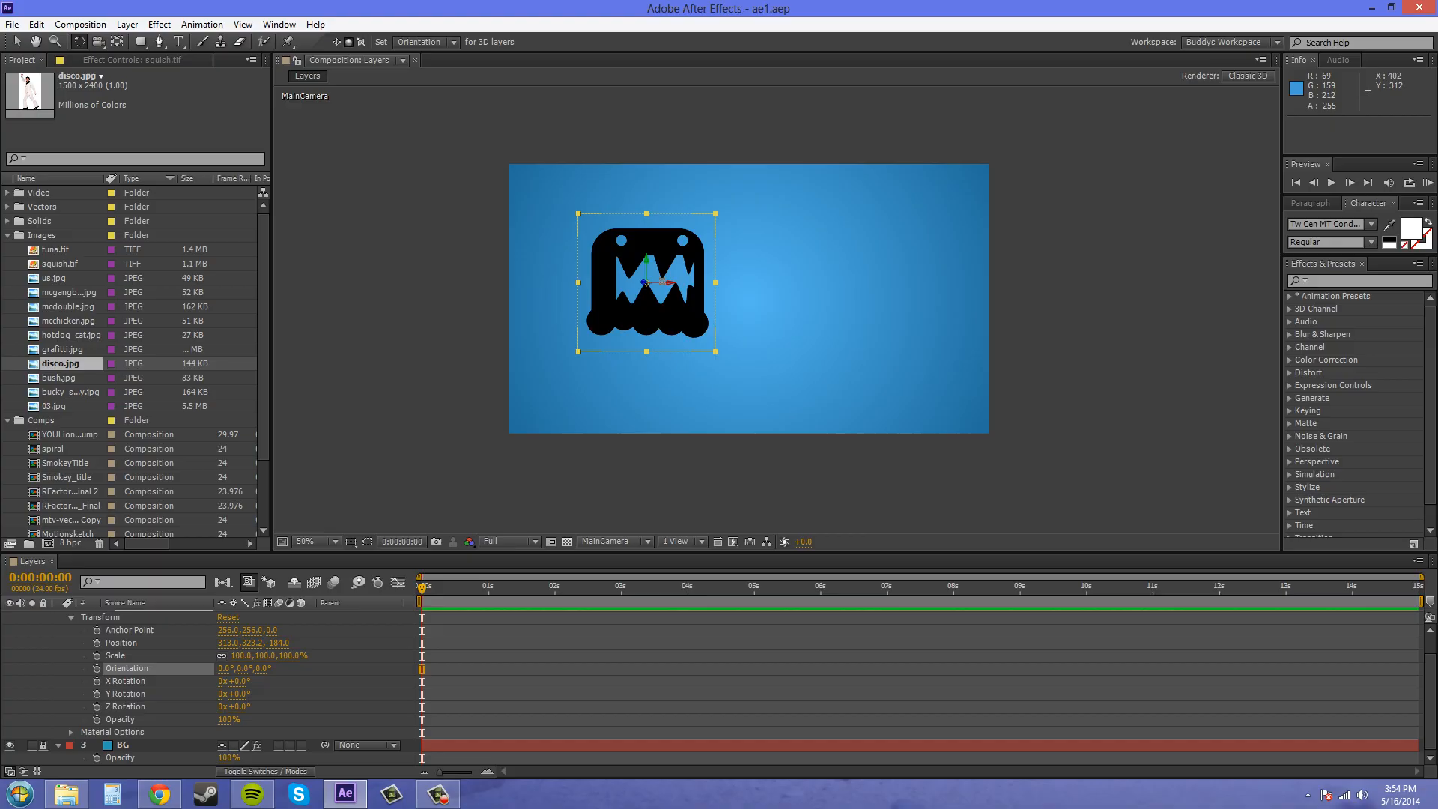
drag(646, 294, 674, 299)
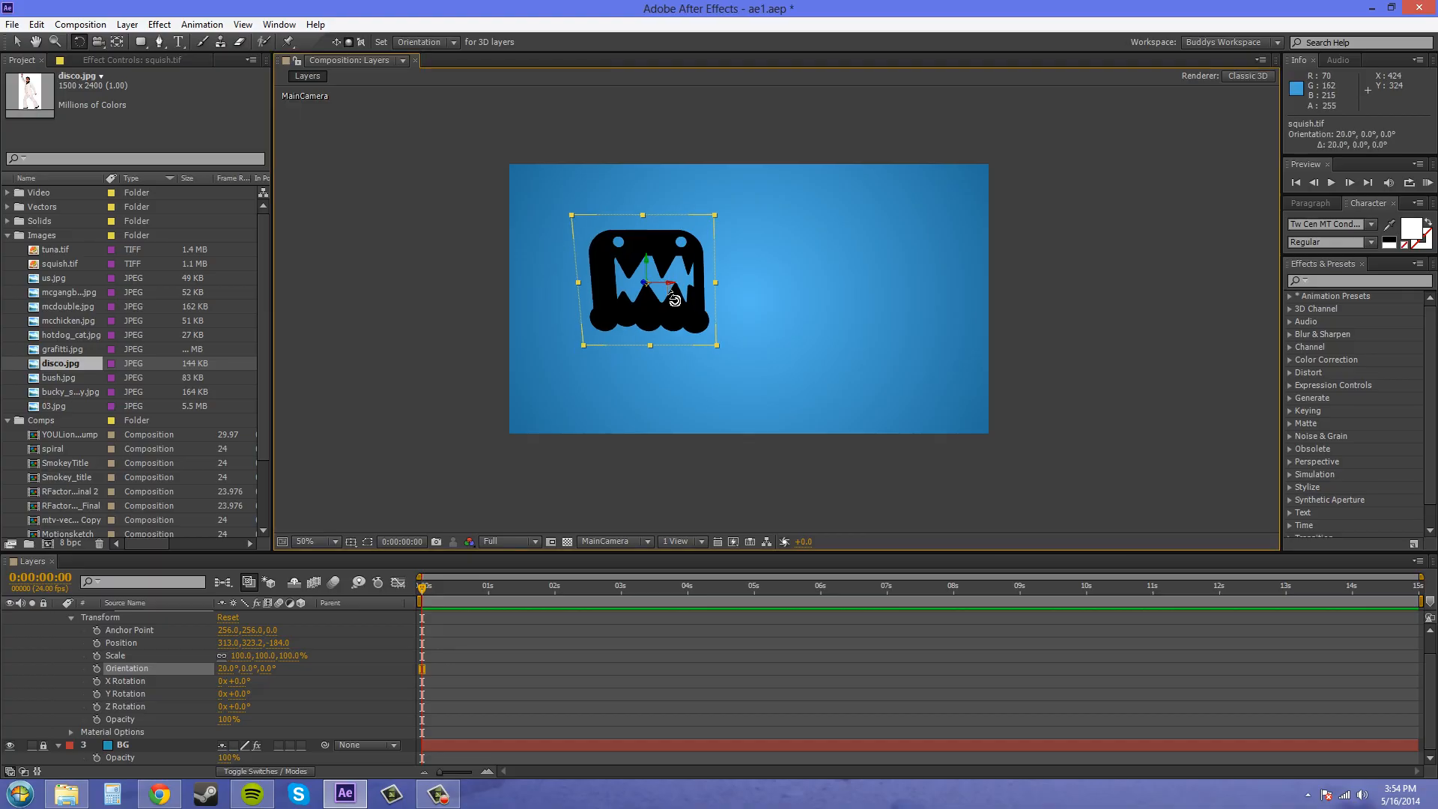
drag(673, 296, 667, 273)
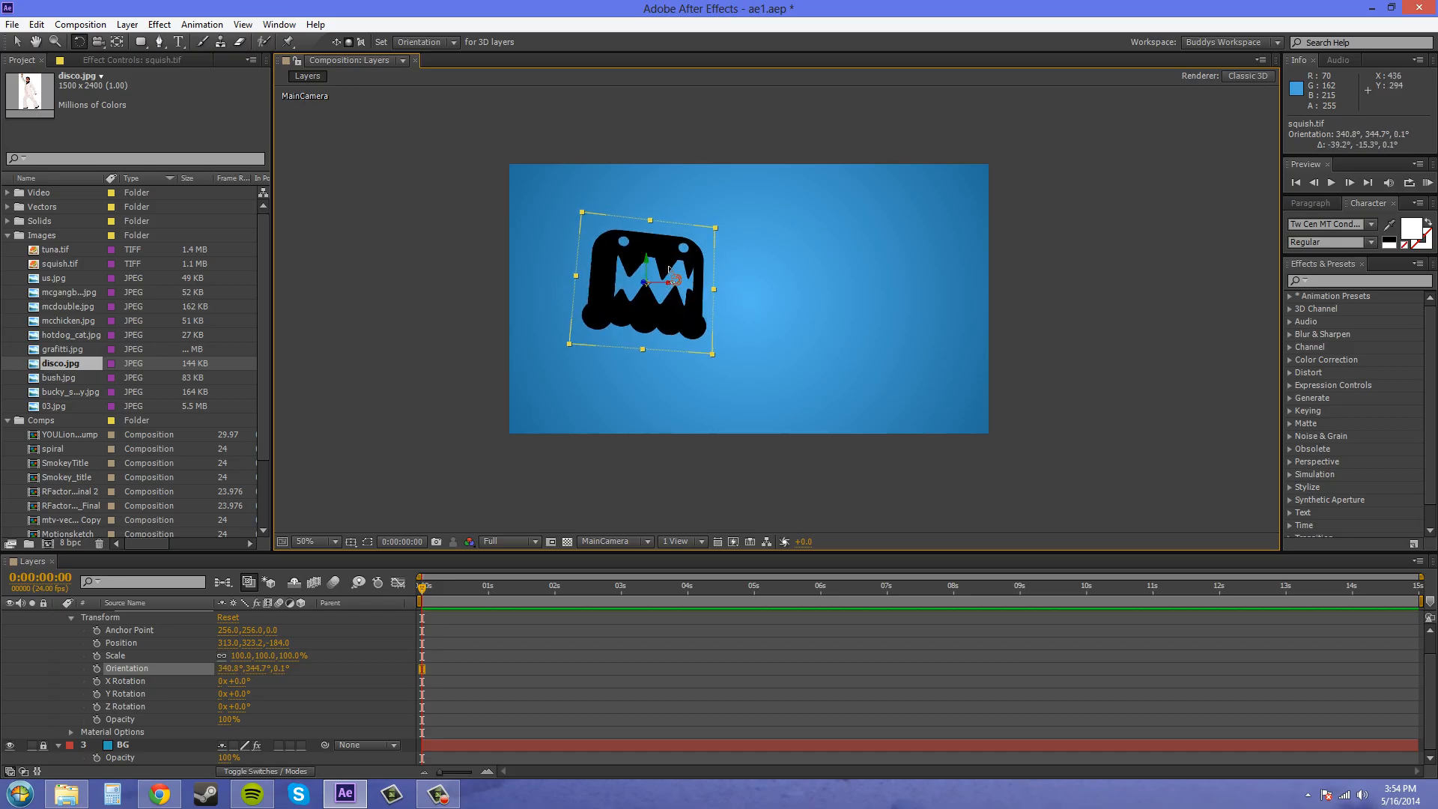
drag(679, 270, 670, 293)
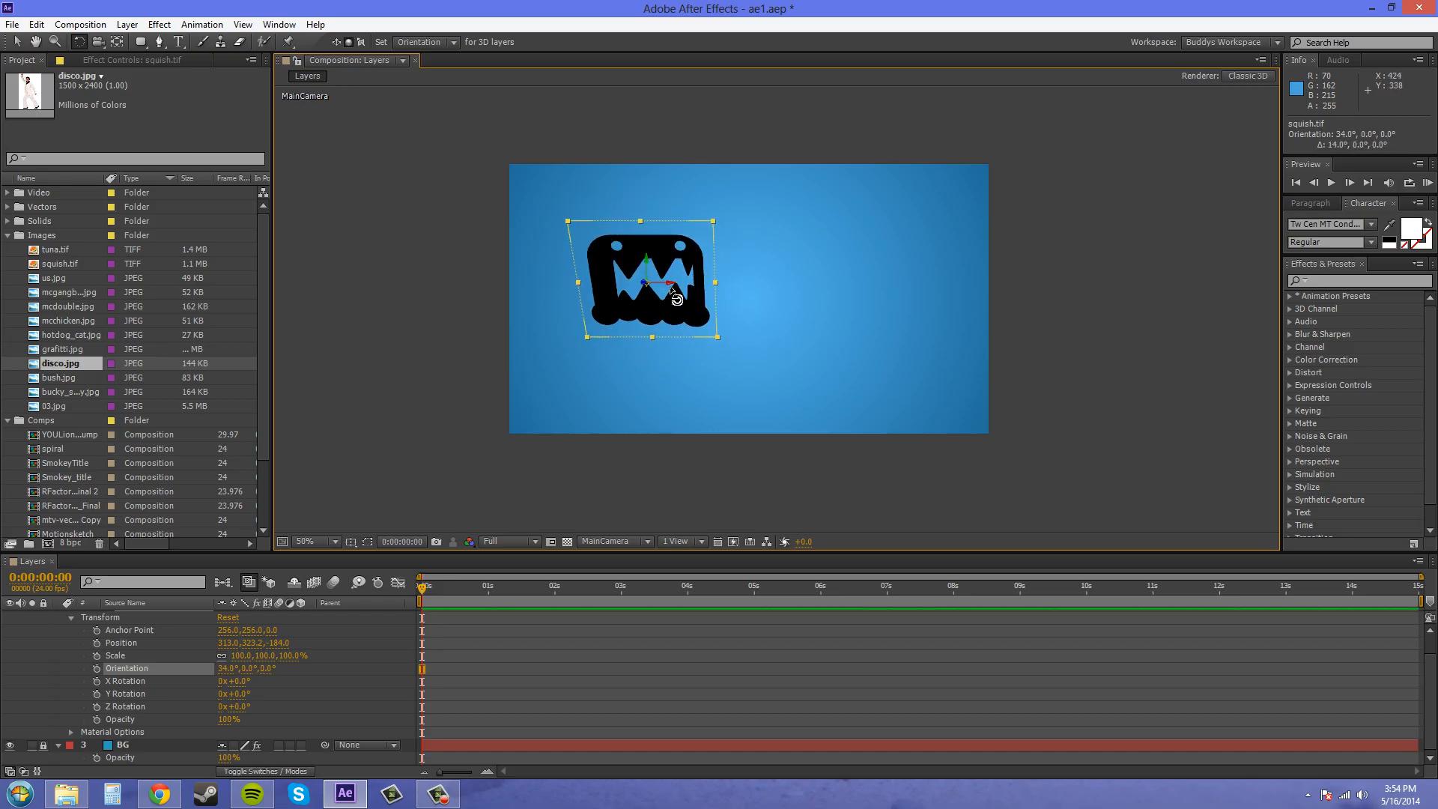
drag(651, 289, 670, 275)
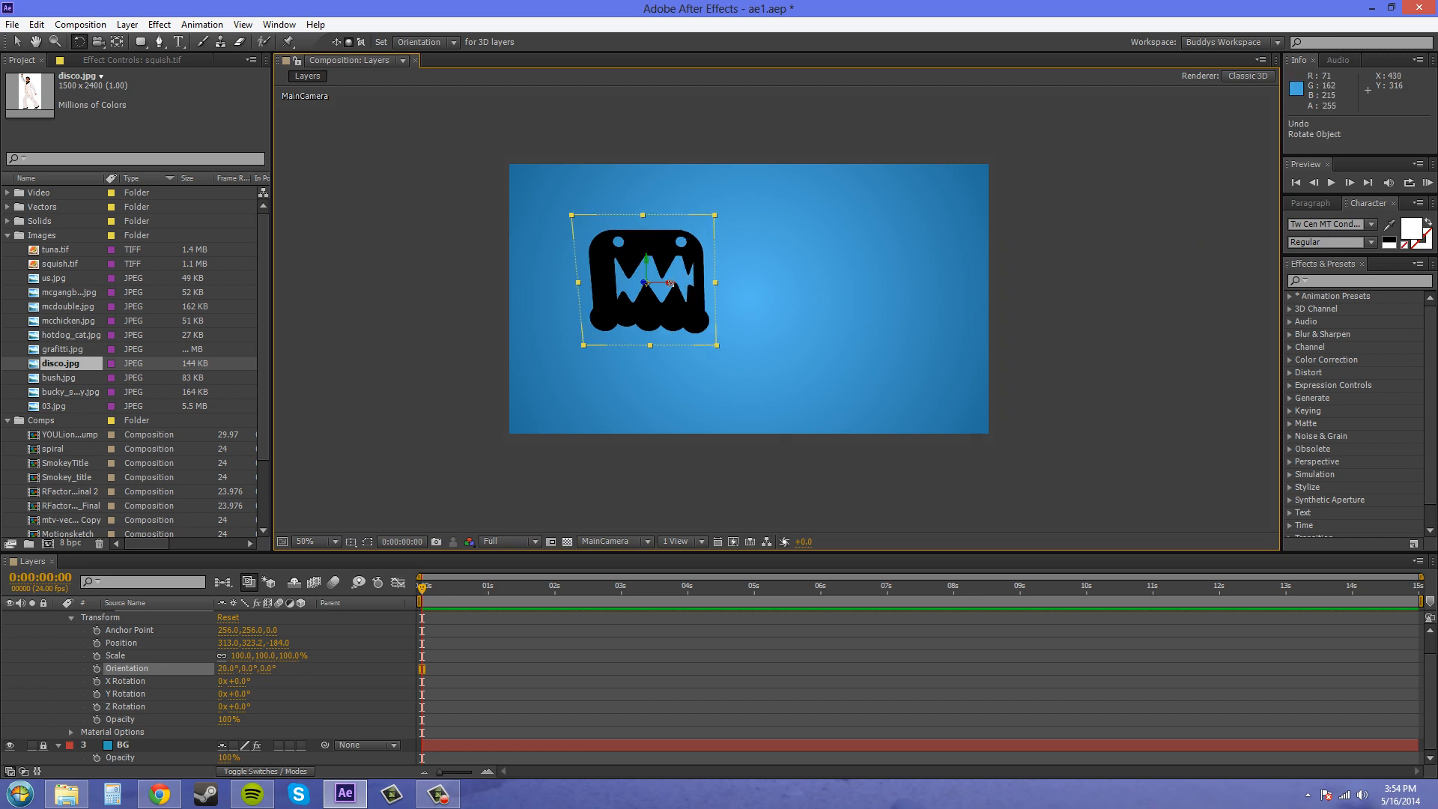
drag(661, 282, 702, 296)
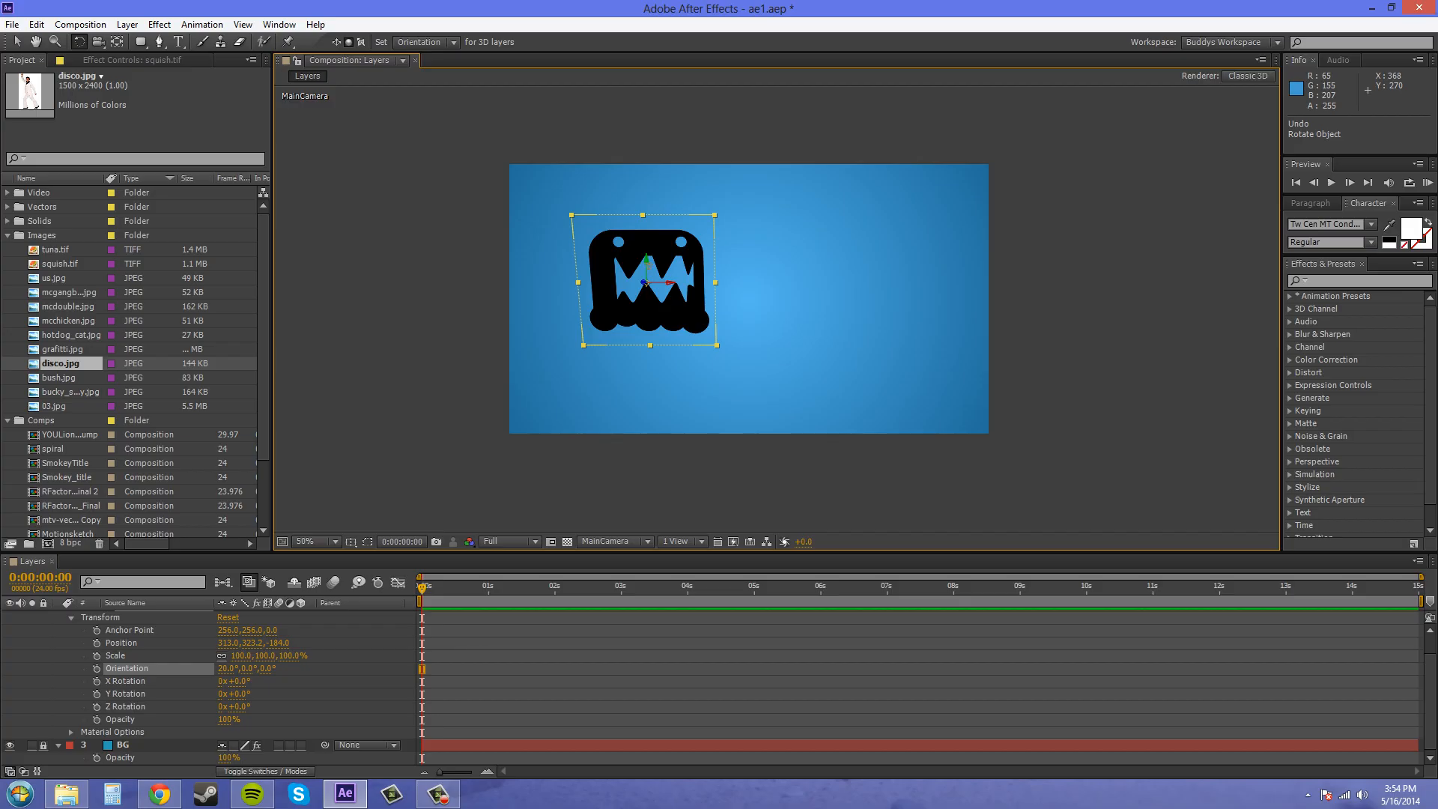
drag(646, 283, 697, 266)
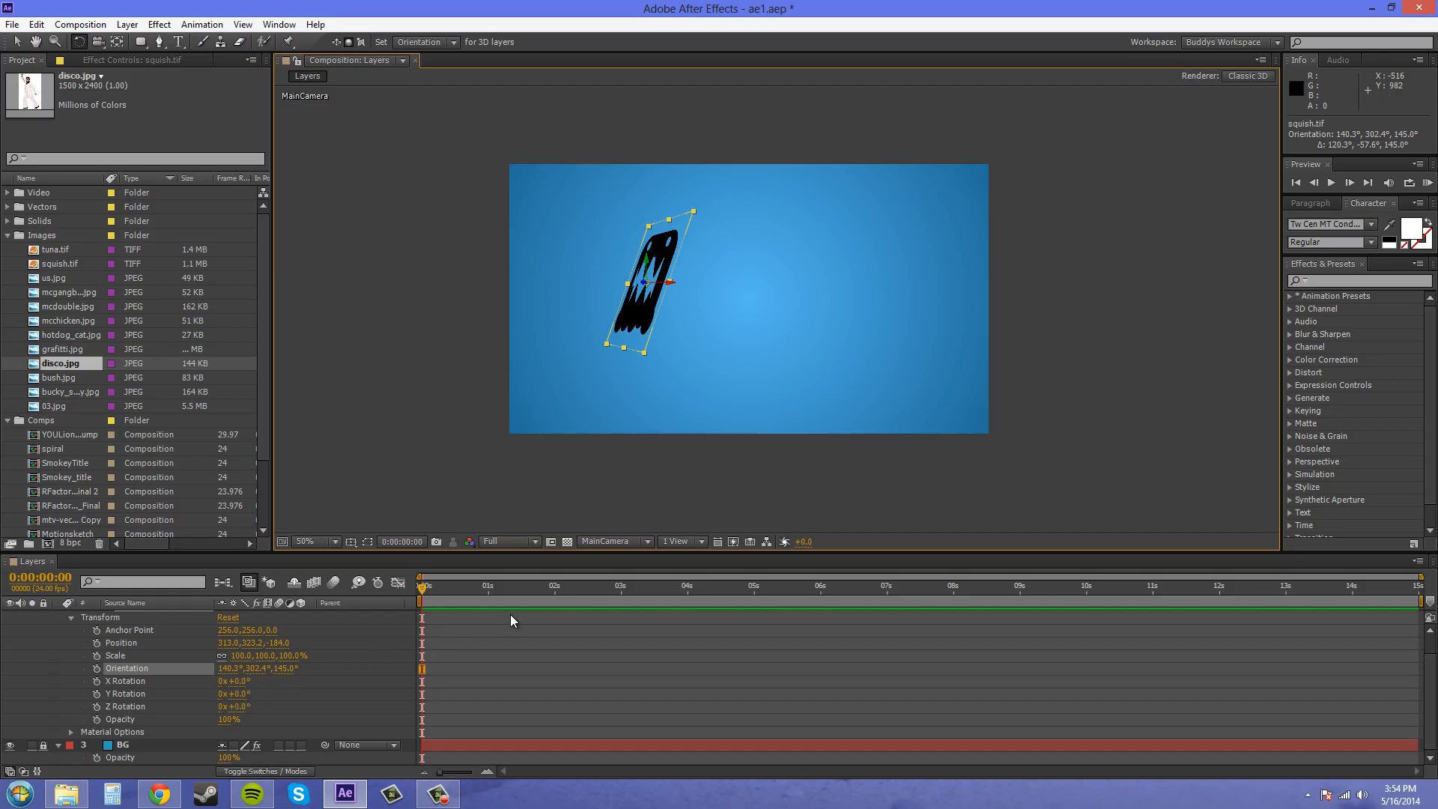
drag(651, 294, 723, 338)
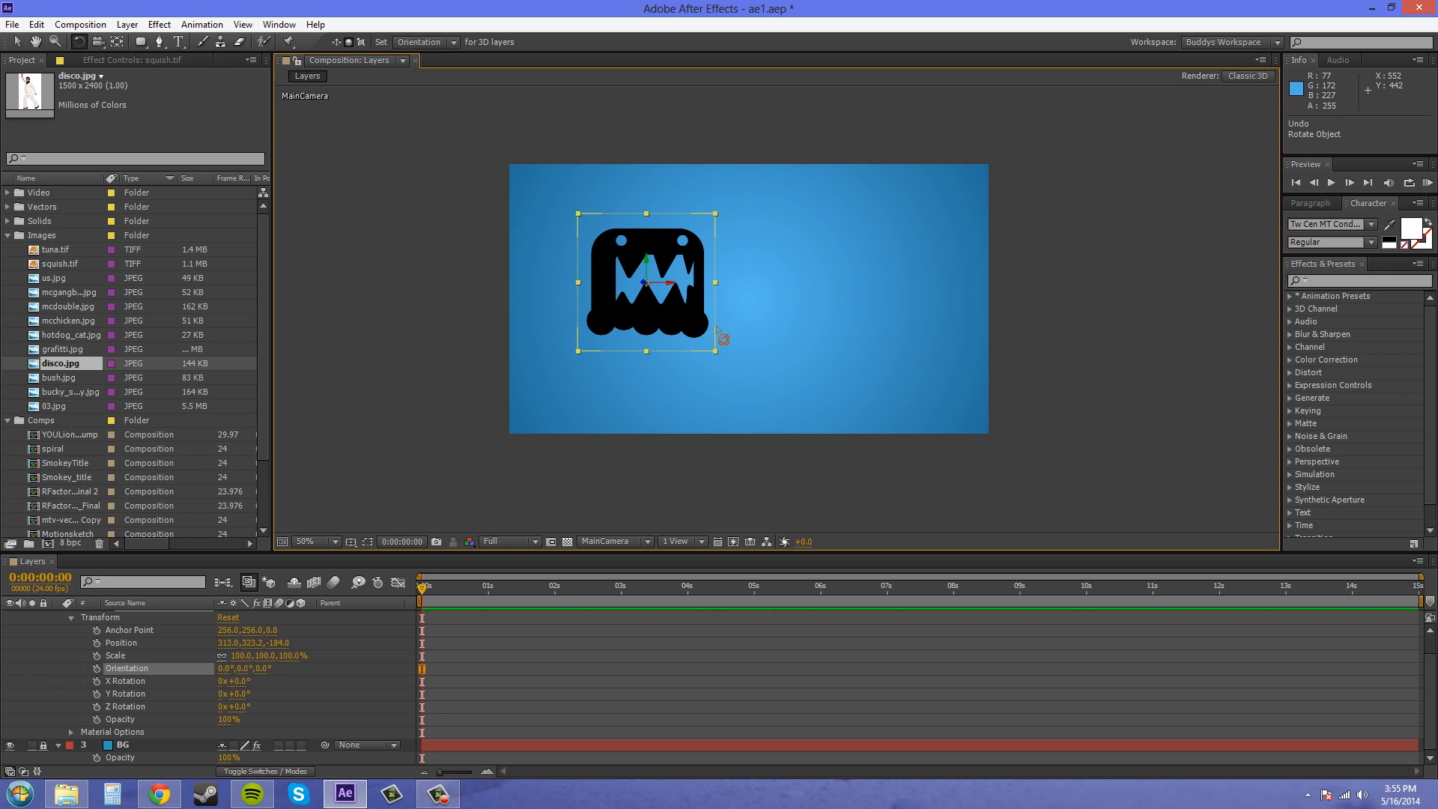
mouse_move(270, 44)
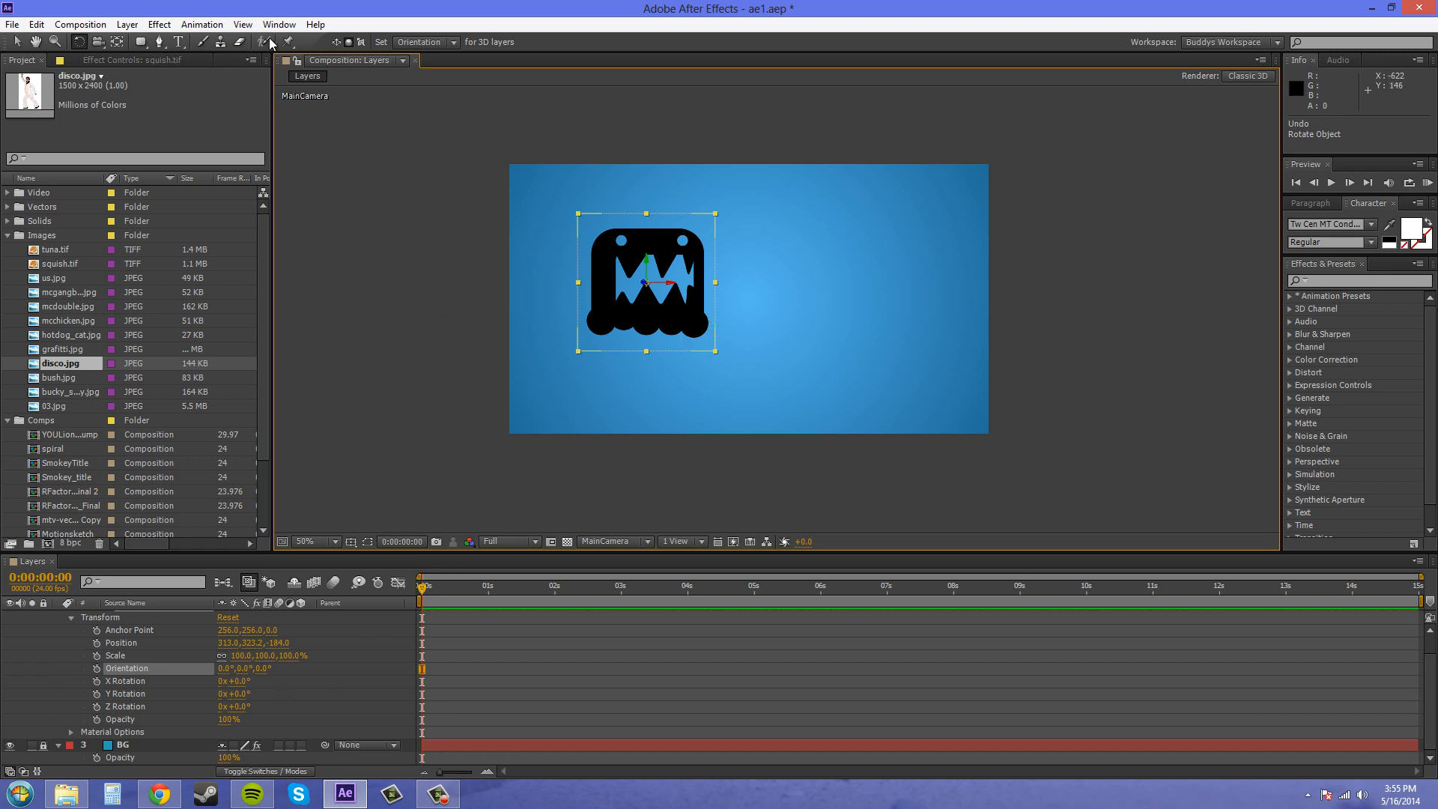
- Point the Rotation tool's Set option at Rotation instead of Orientation
click(423, 41)
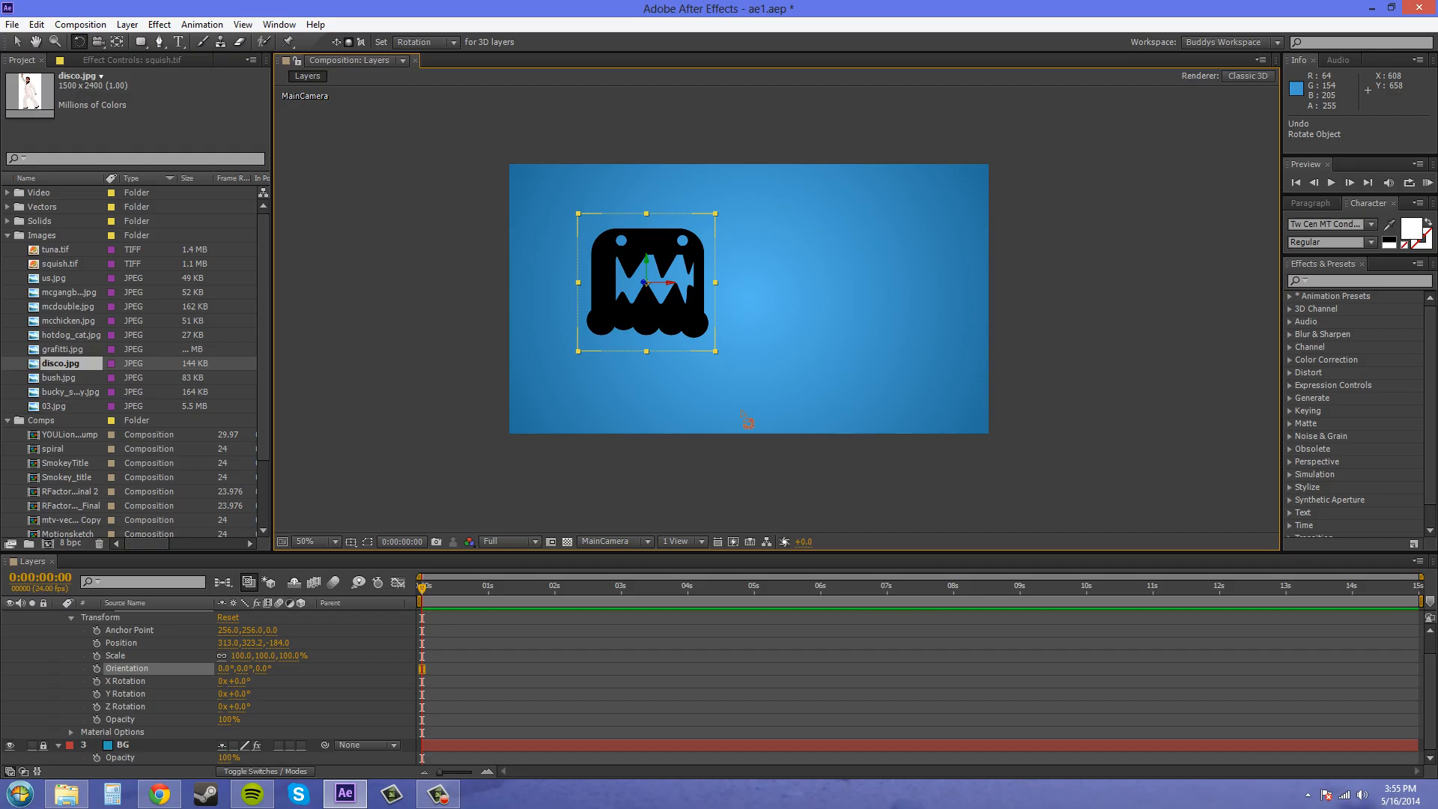
mouse_move(739, 404)
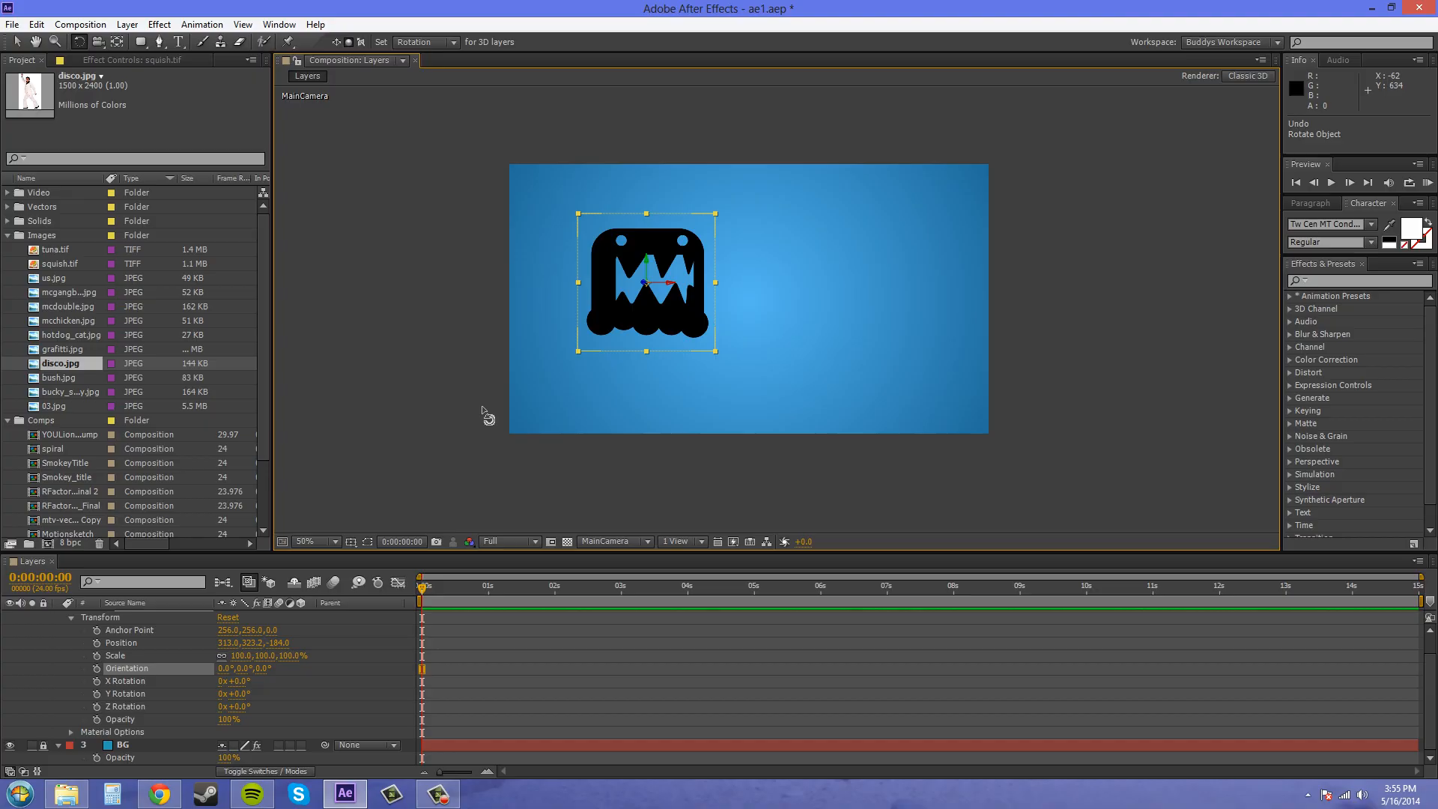
mouse_move(457, 333)
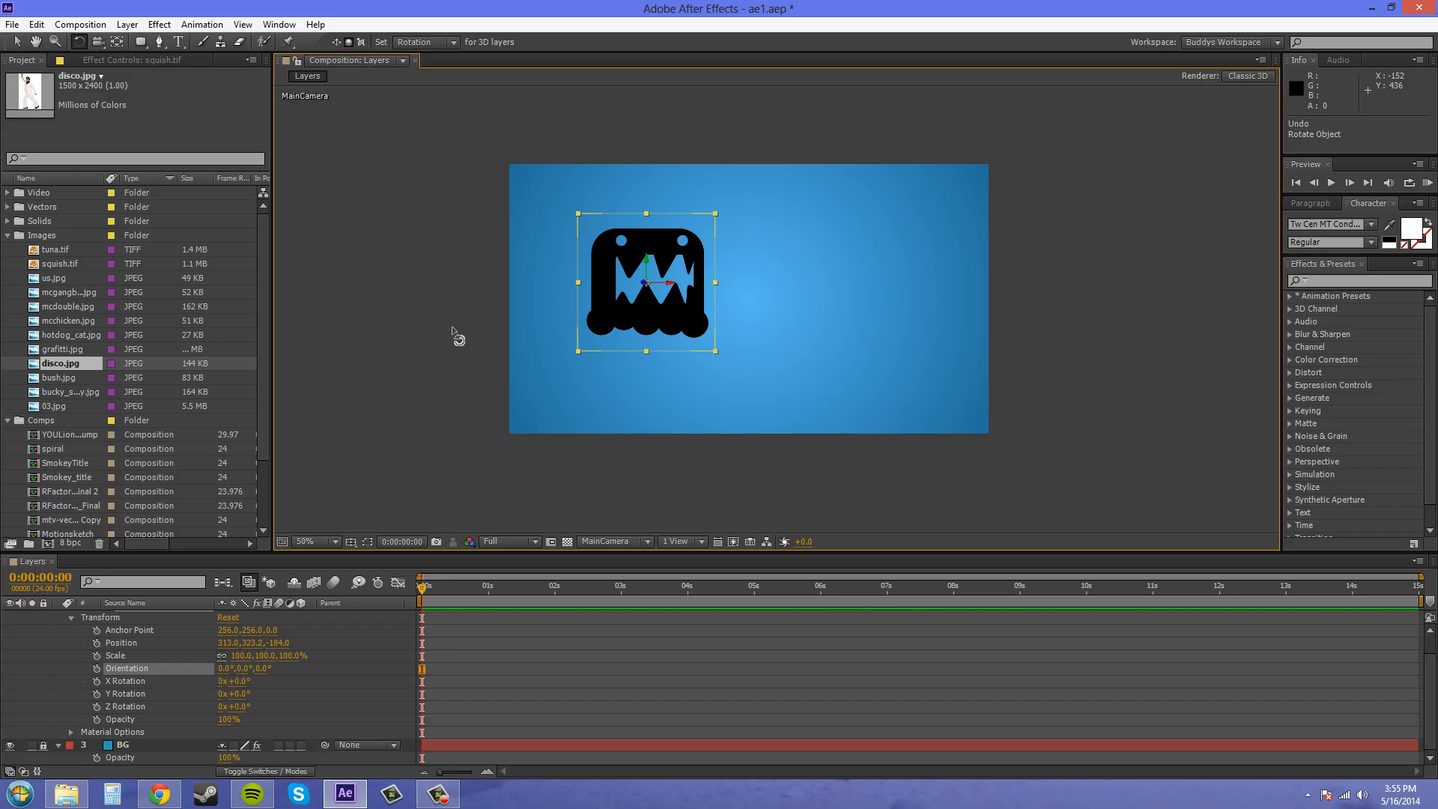
mouse_move(450, 327)
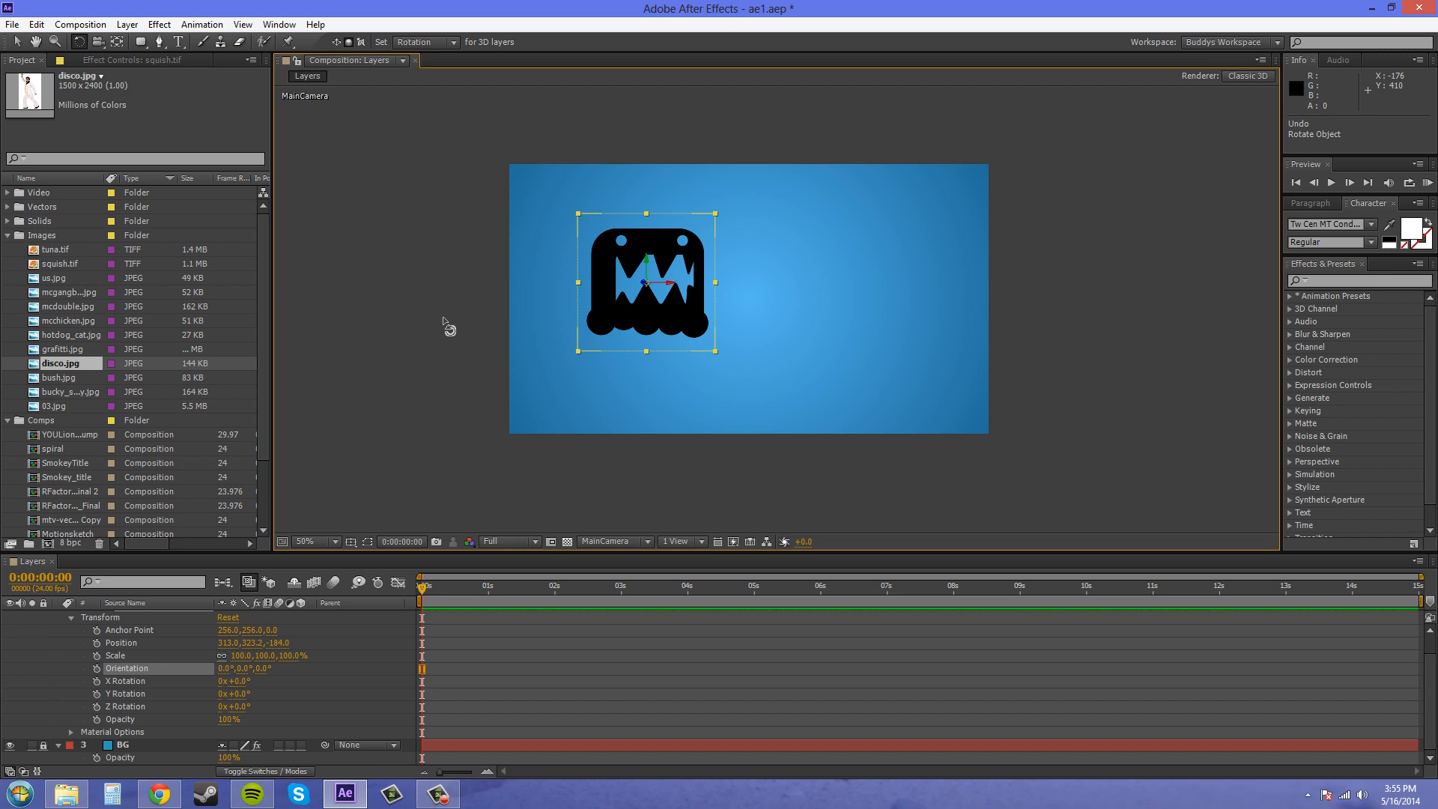
mouse_move(450, 299)
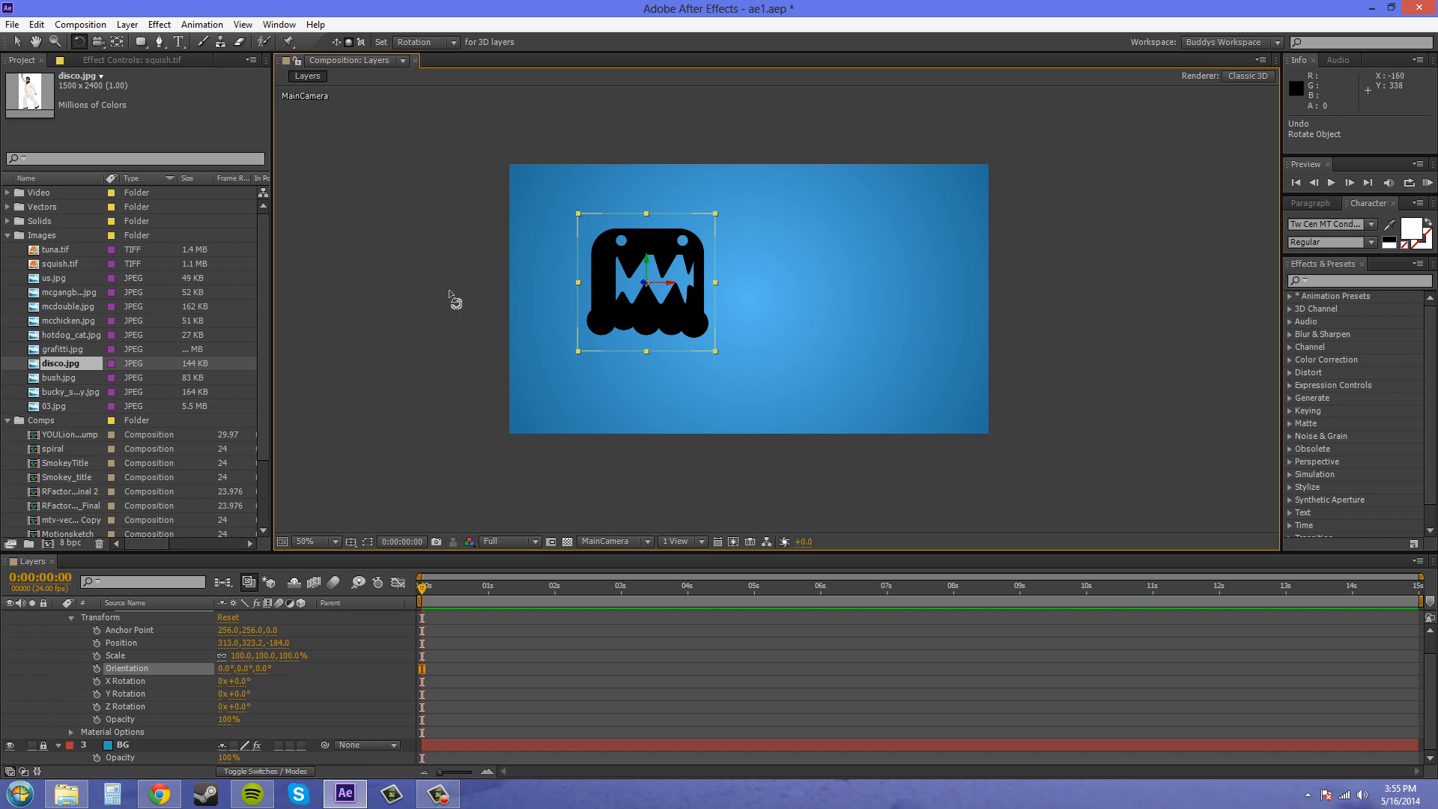
mouse_move(449, 265)
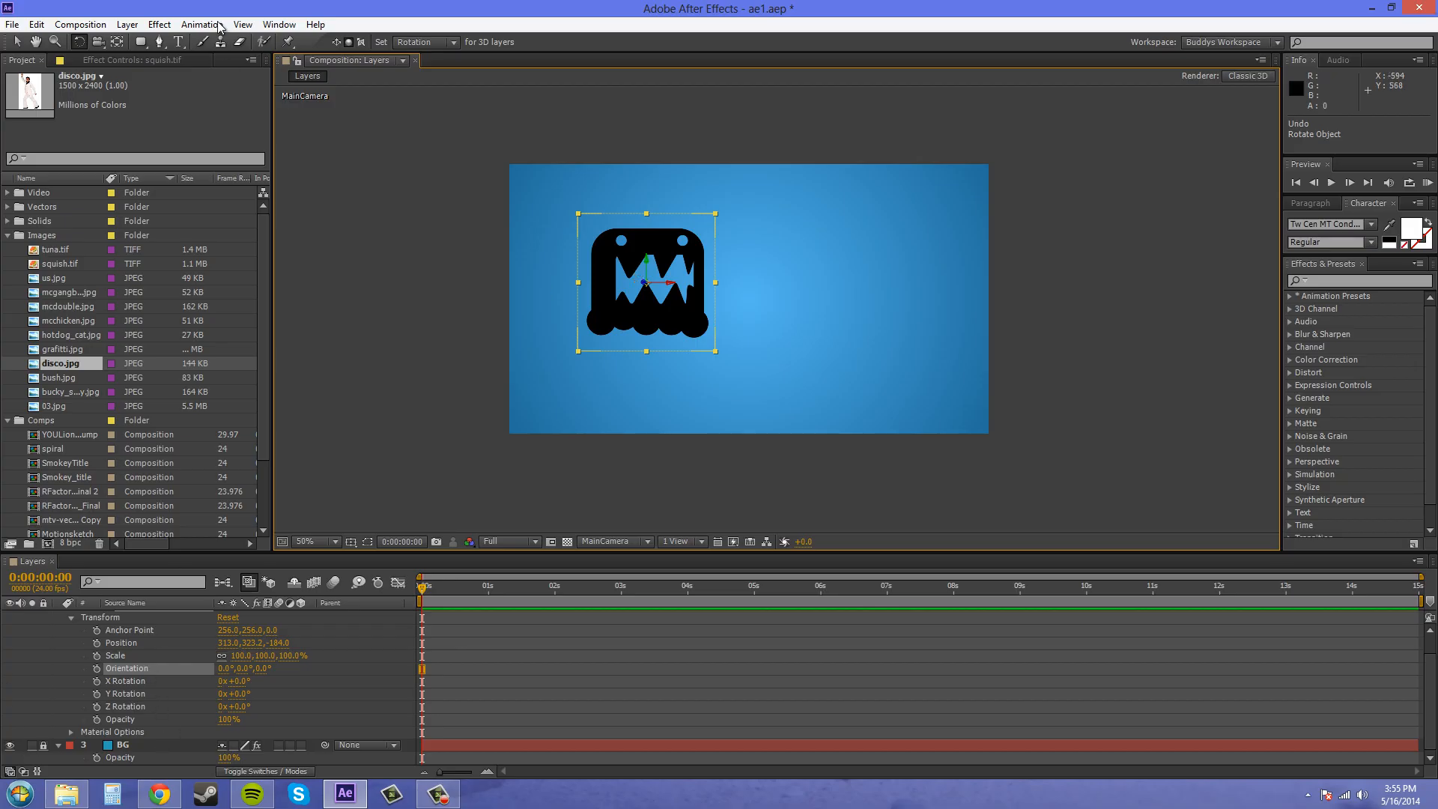
- Switch the Rotation tool to Orientation, turn the monster to 334° Y, and collapse its properties
click(425, 42)
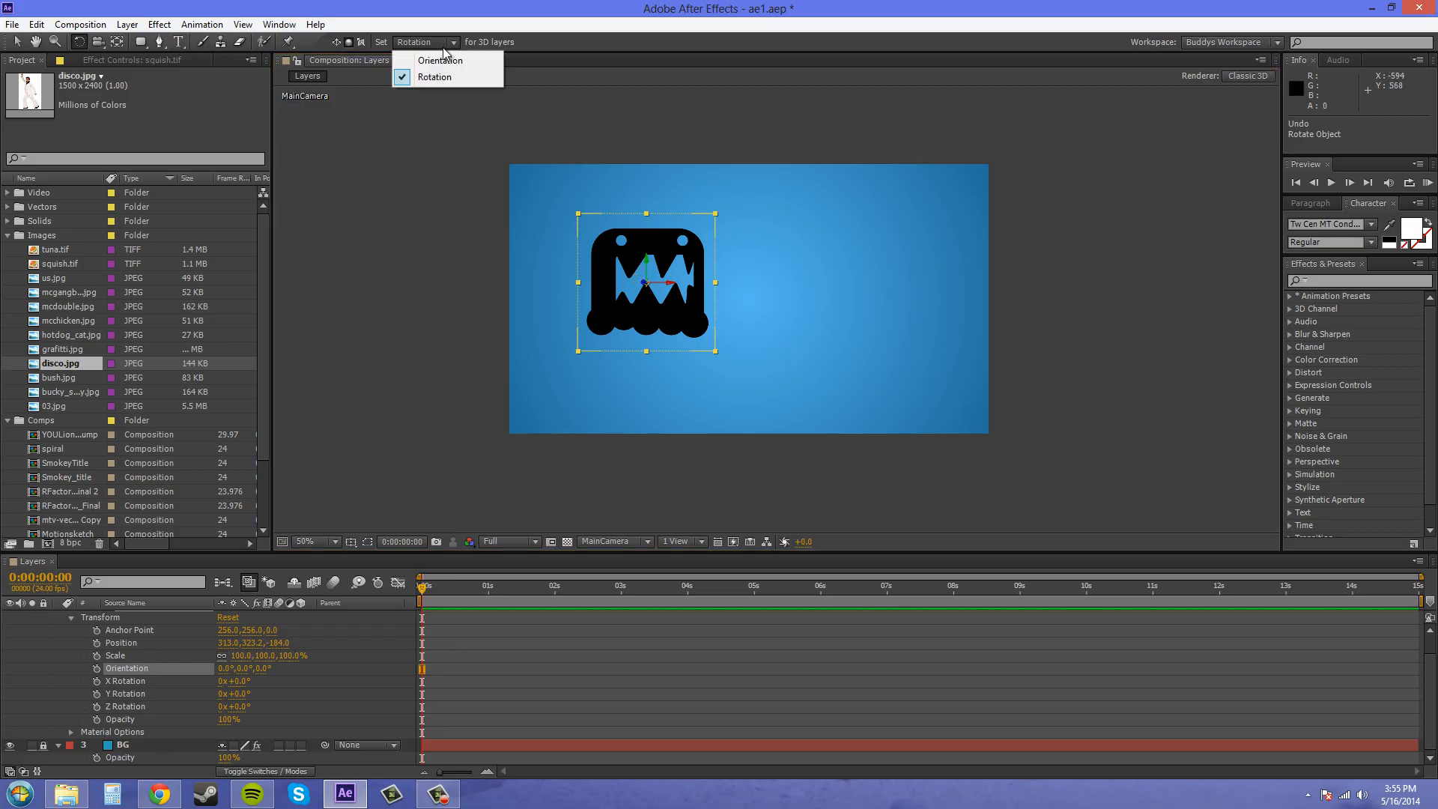
click(440, 60)
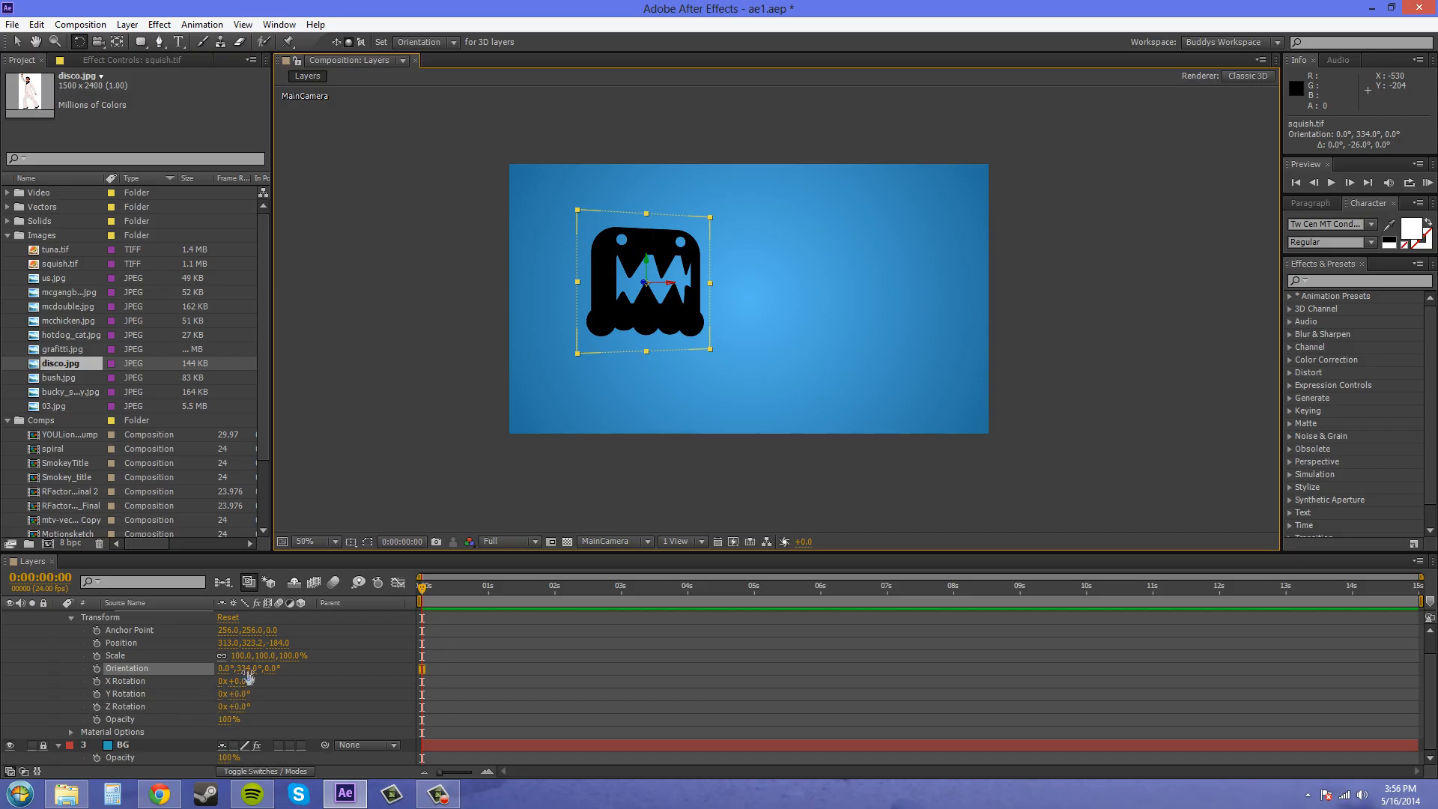
mouse_move(637, 257)
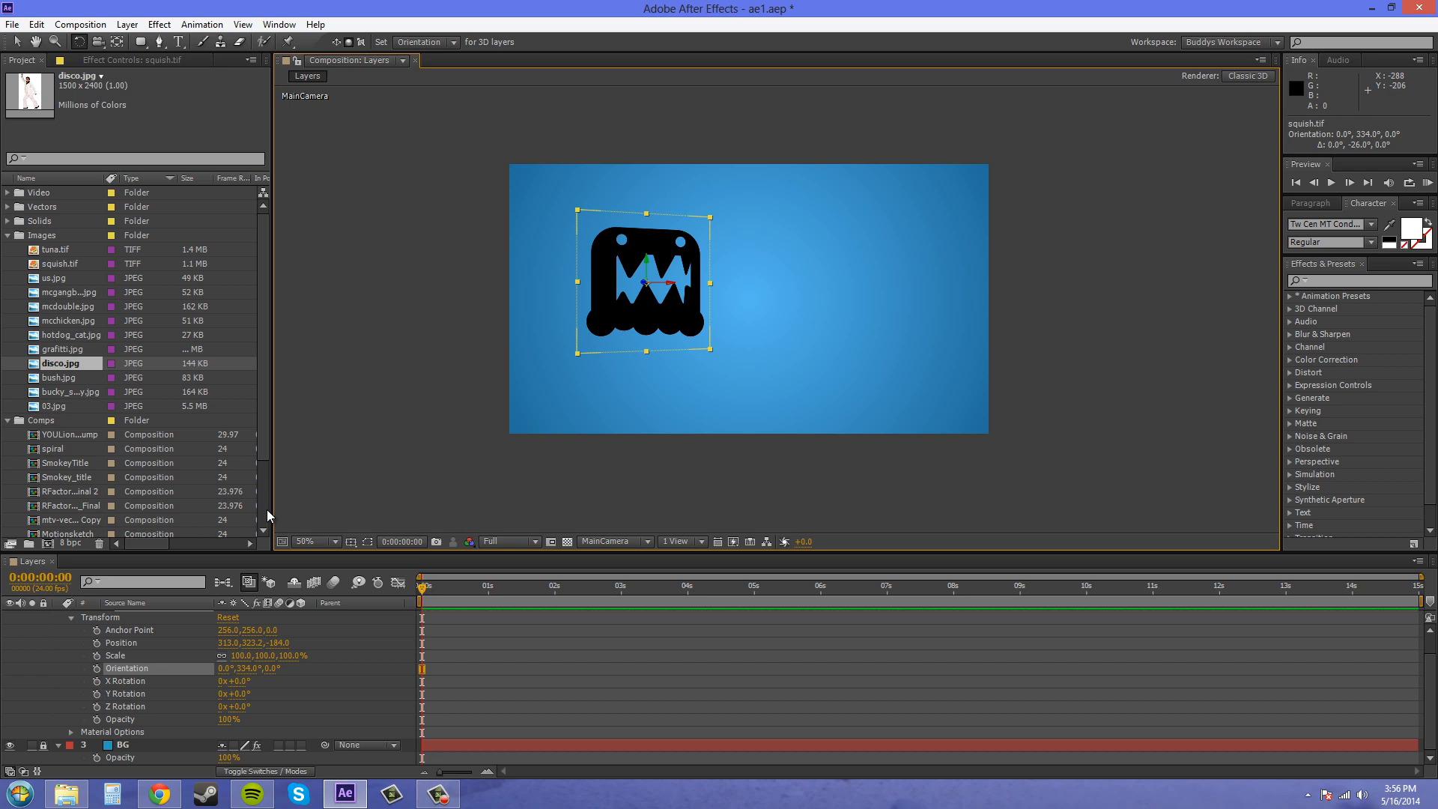
click(125, 694)
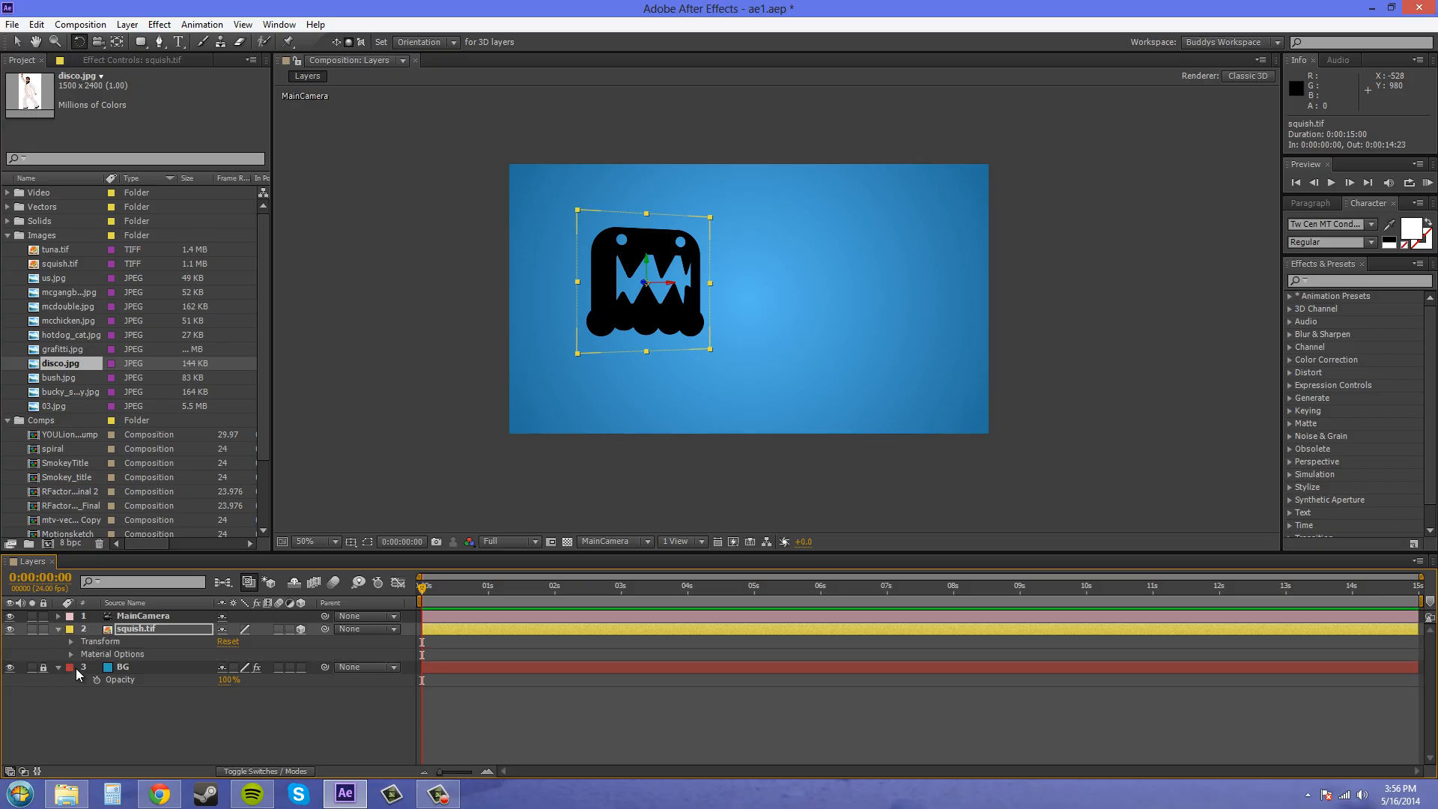
- Enable squish.tif's Position stopwatch and move the monster toward the right side
click(72, 641)
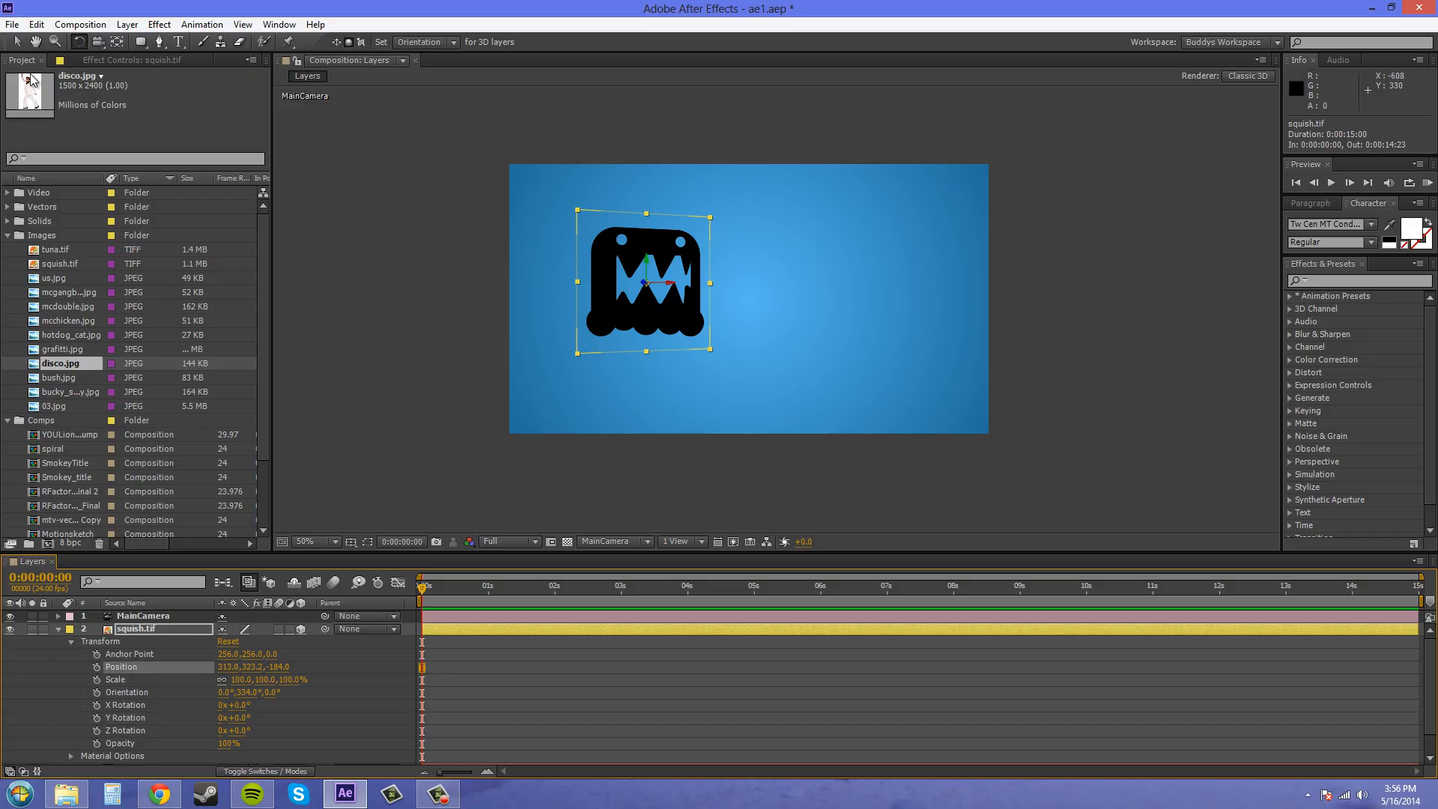
click(95, 667)
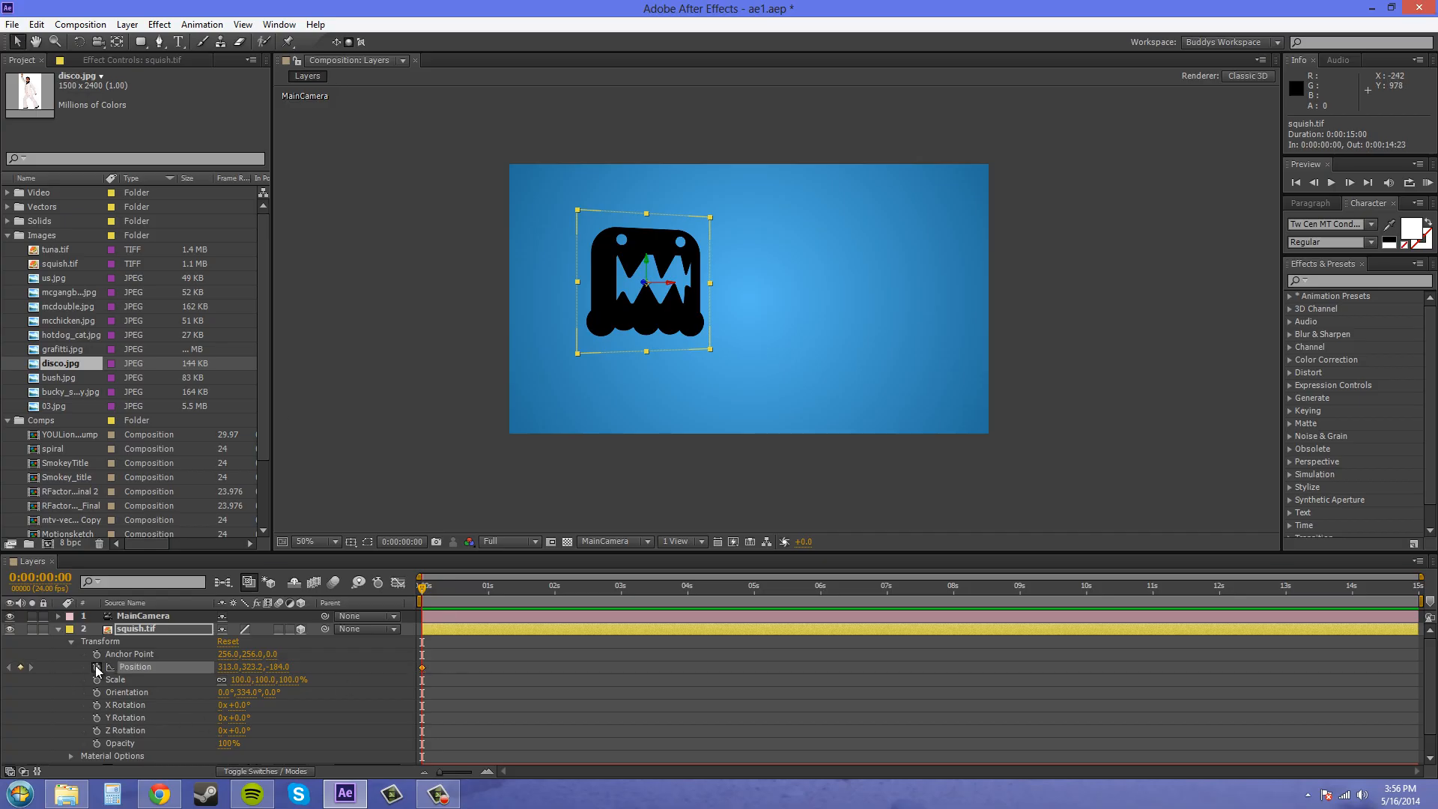
drag(645, 282, 782, 294)
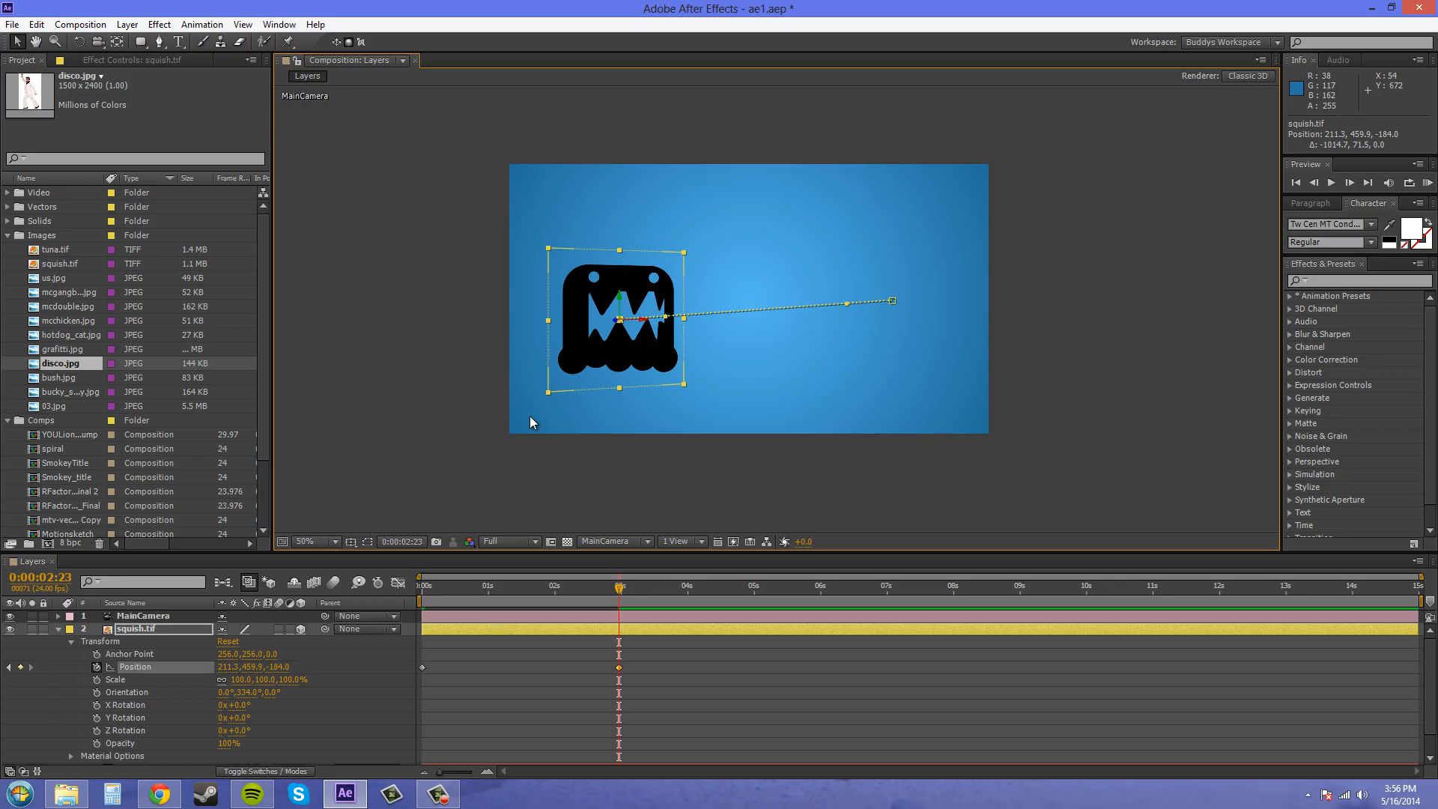
mouse_move(656, 616)
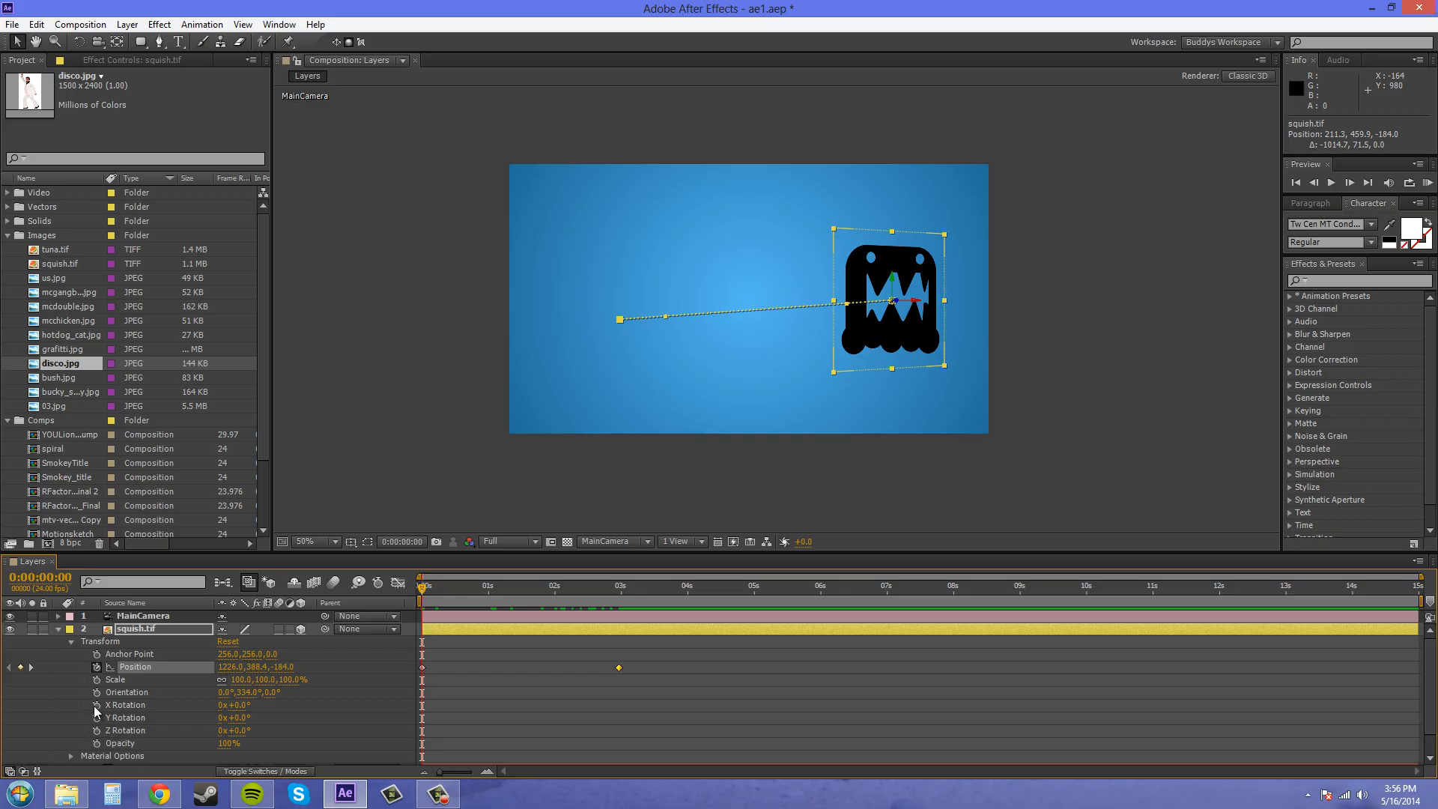
mouse_move(103, 744)
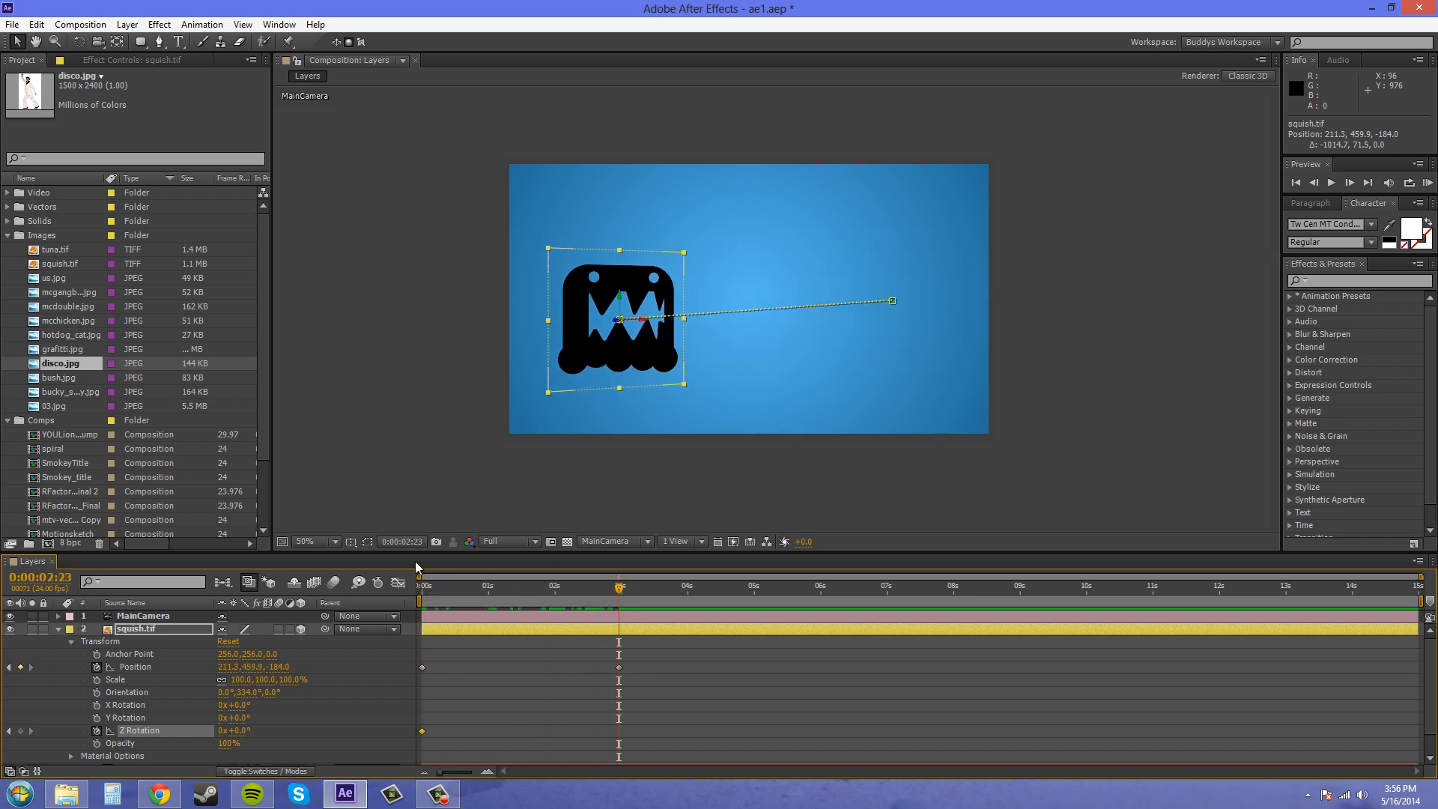
click(234, 731)
text(1)
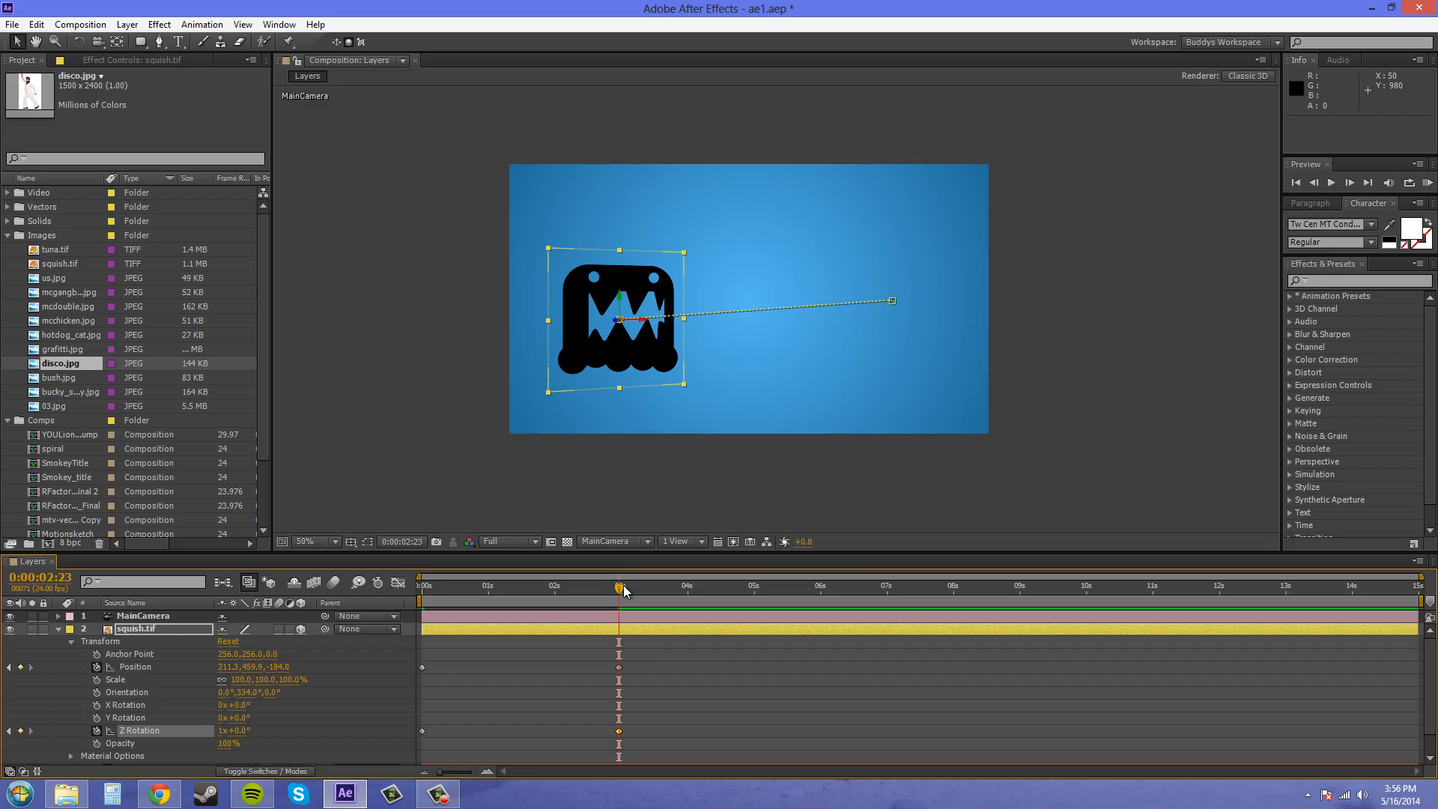
mouse_move(630, 593)
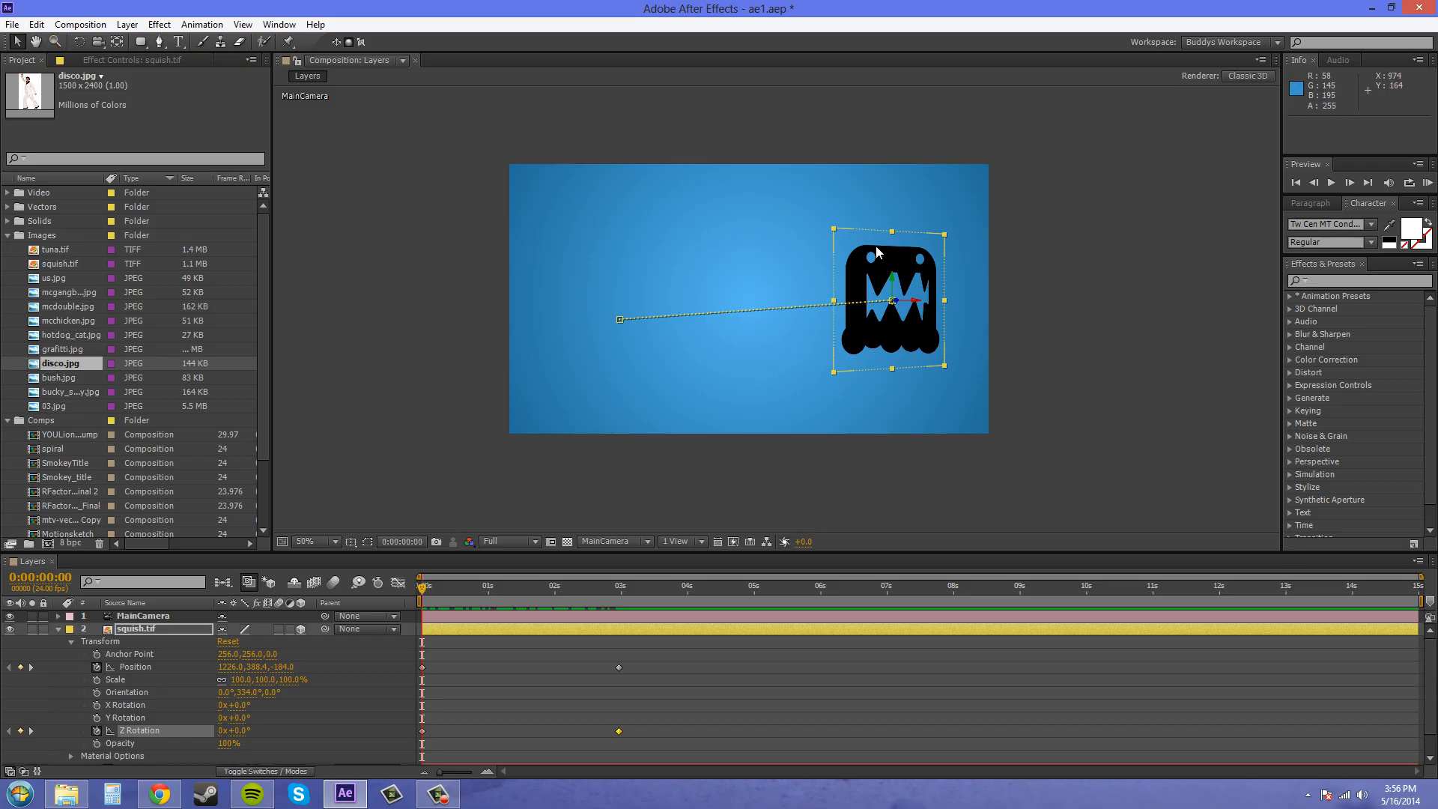
mouse_move(834, 279)
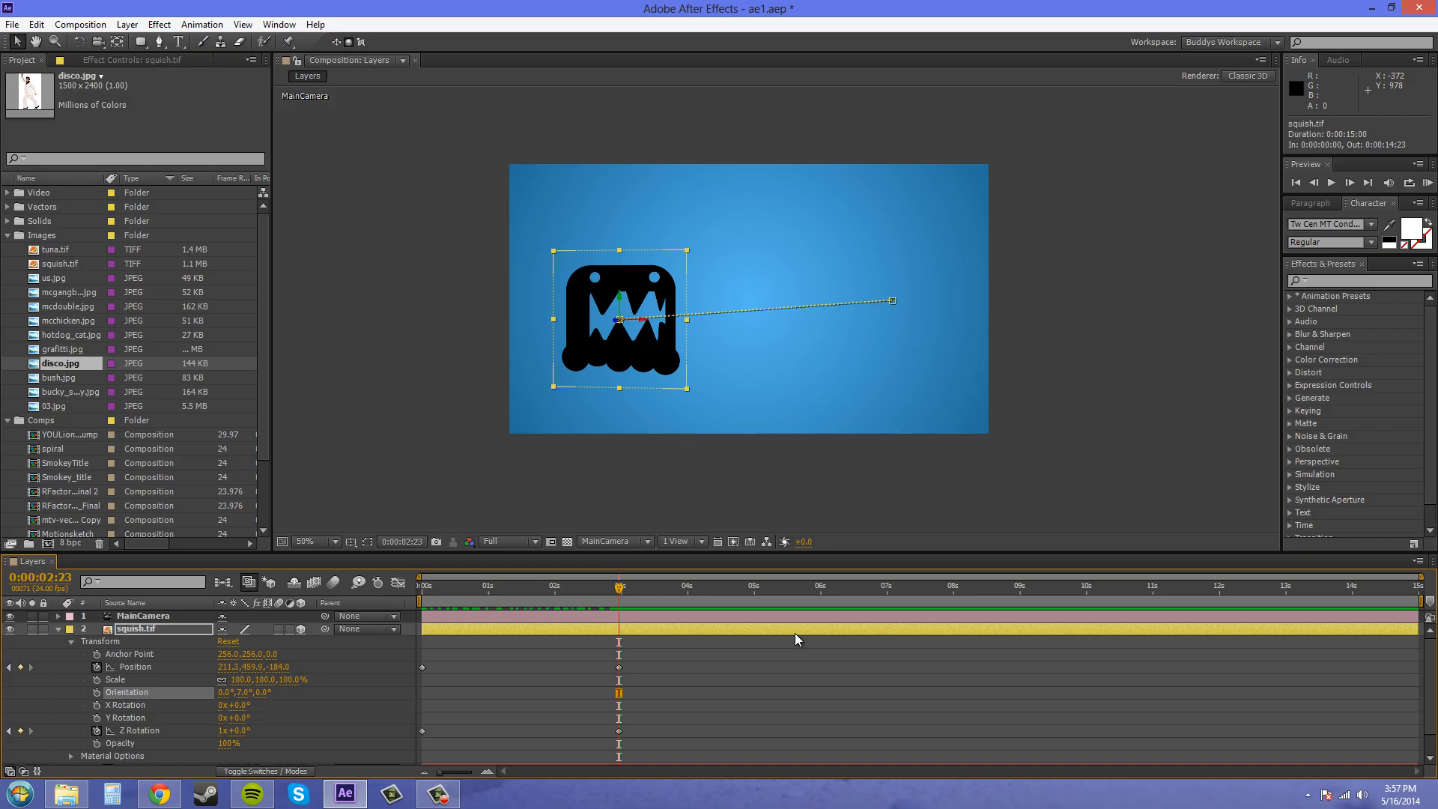
mouse_move(135, 694)
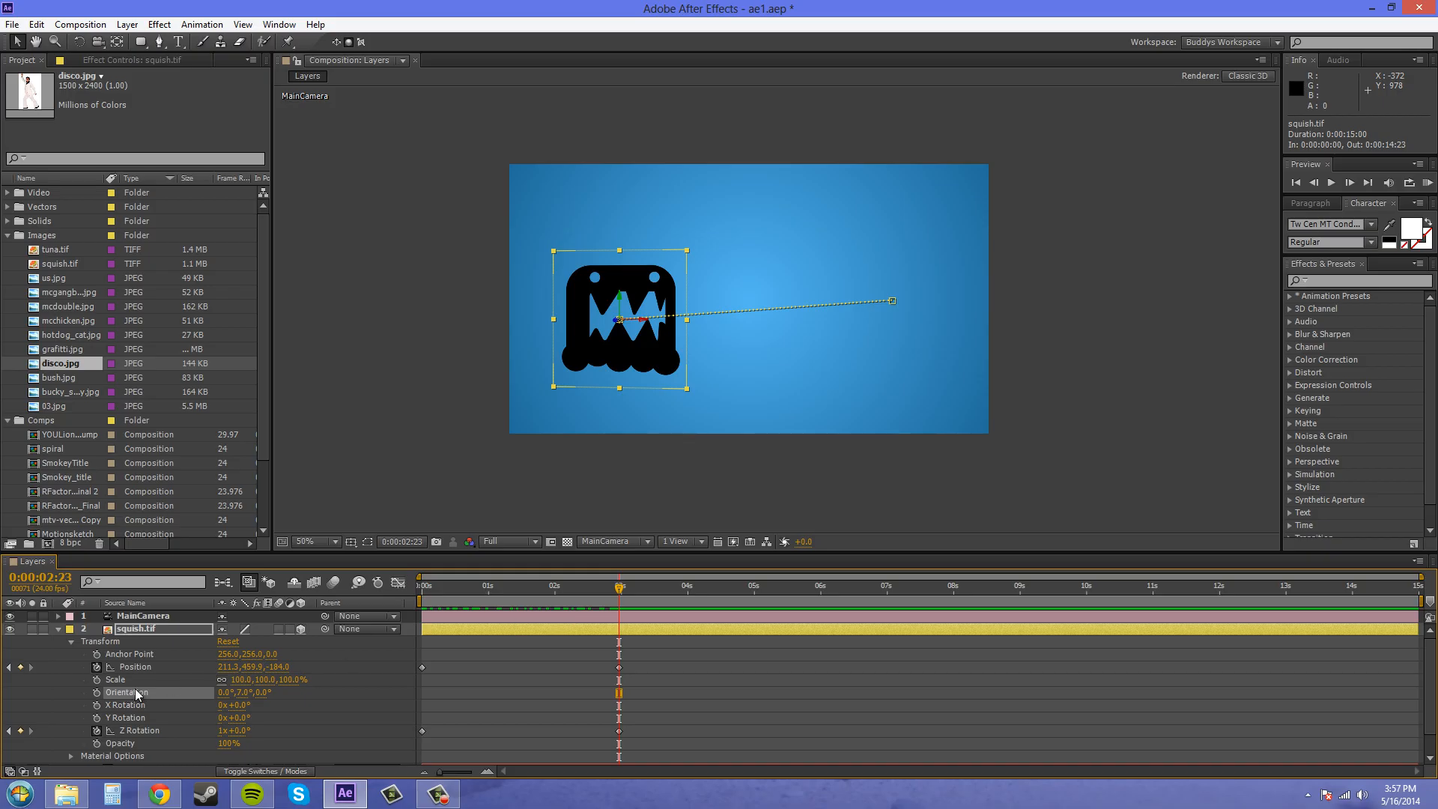
mouse_move(131, 723)
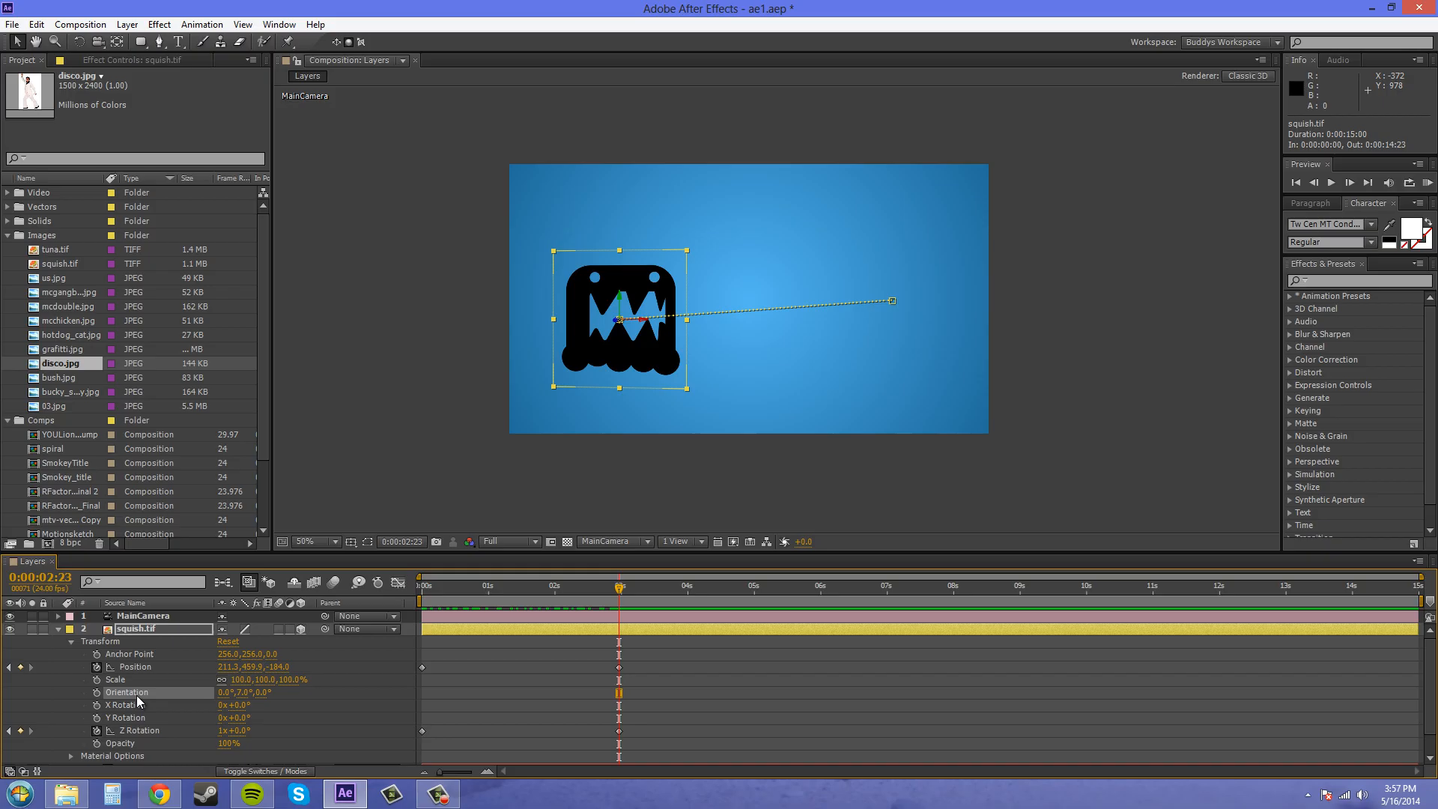
mouse_move(449, 690)
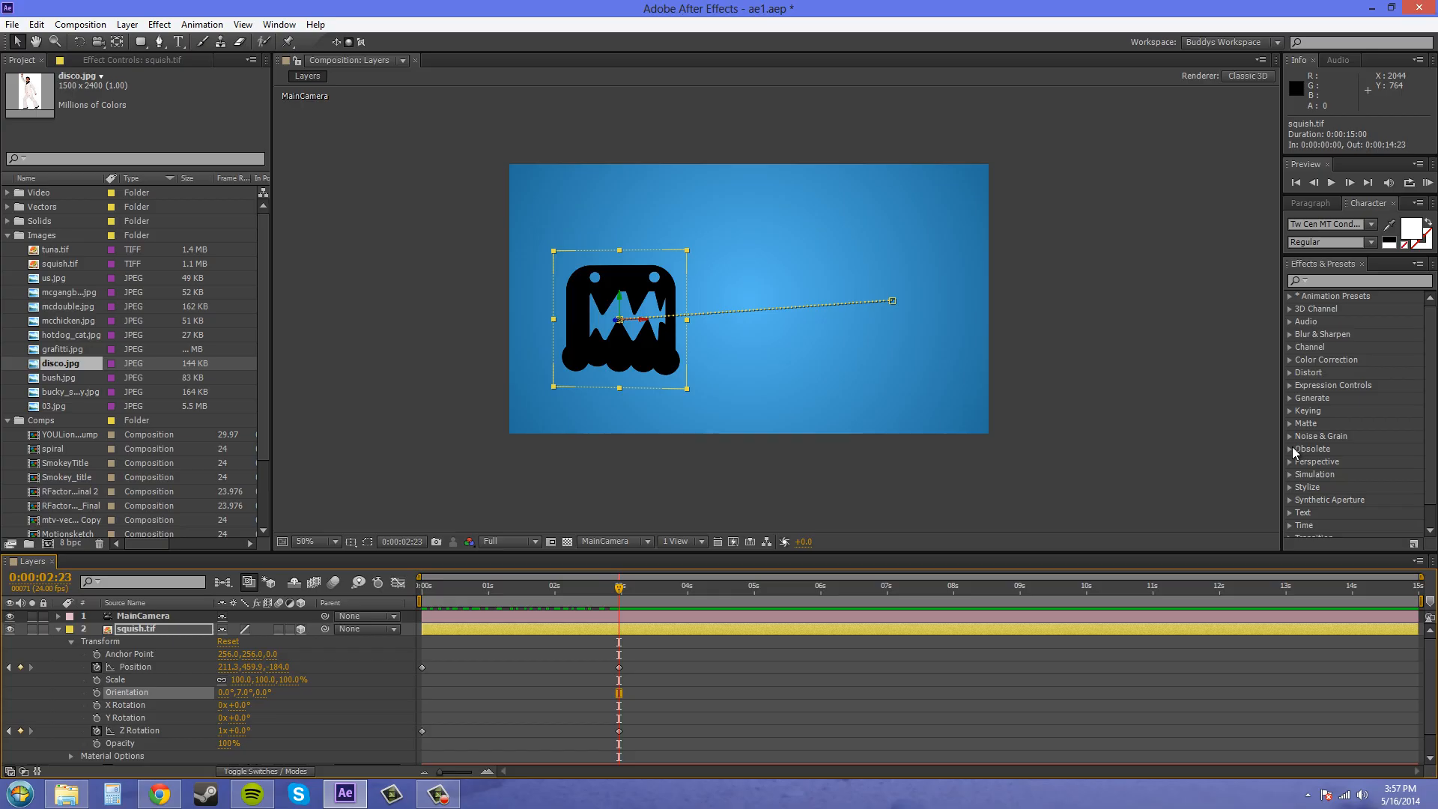
mouse_move(592, 257)
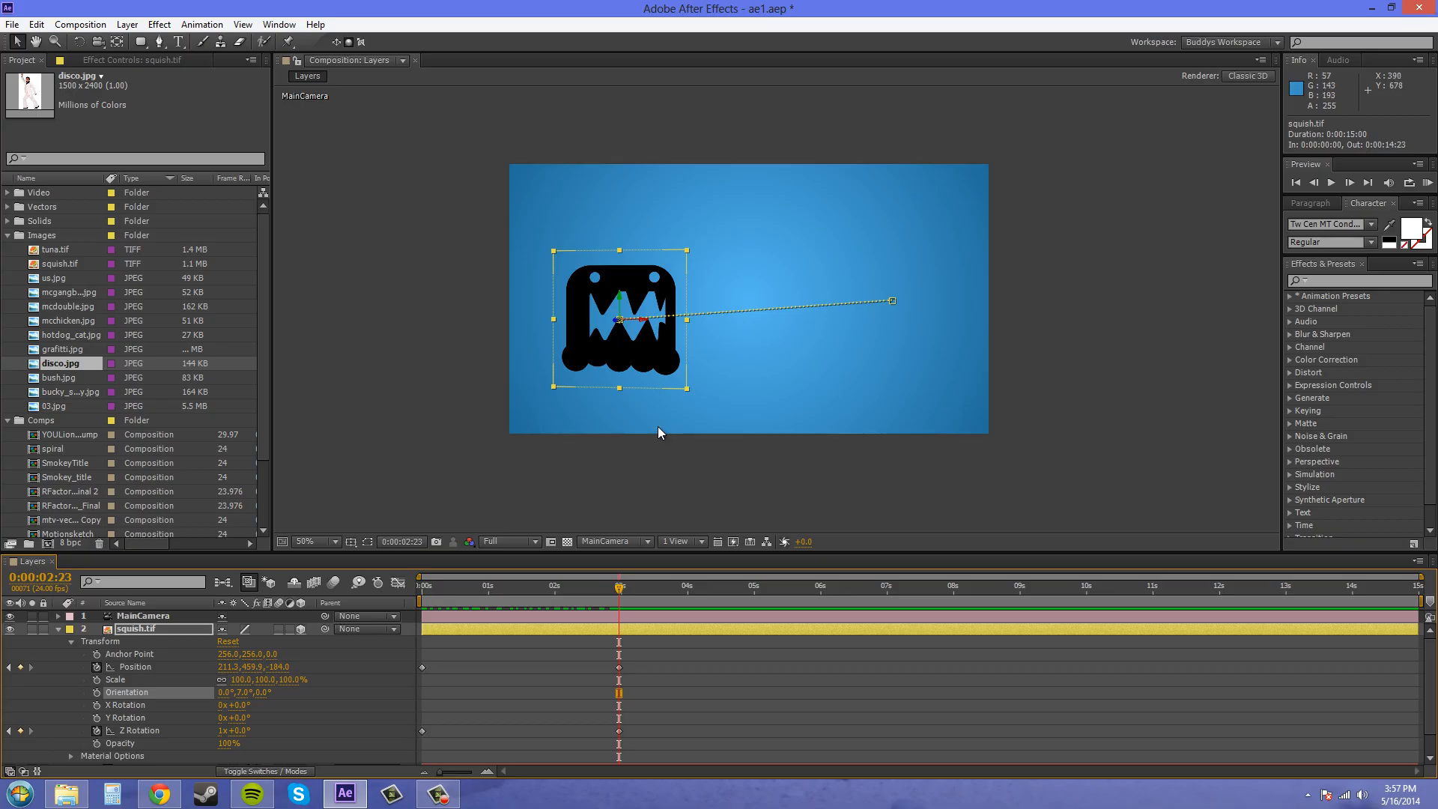
mouse_move(659, 447)
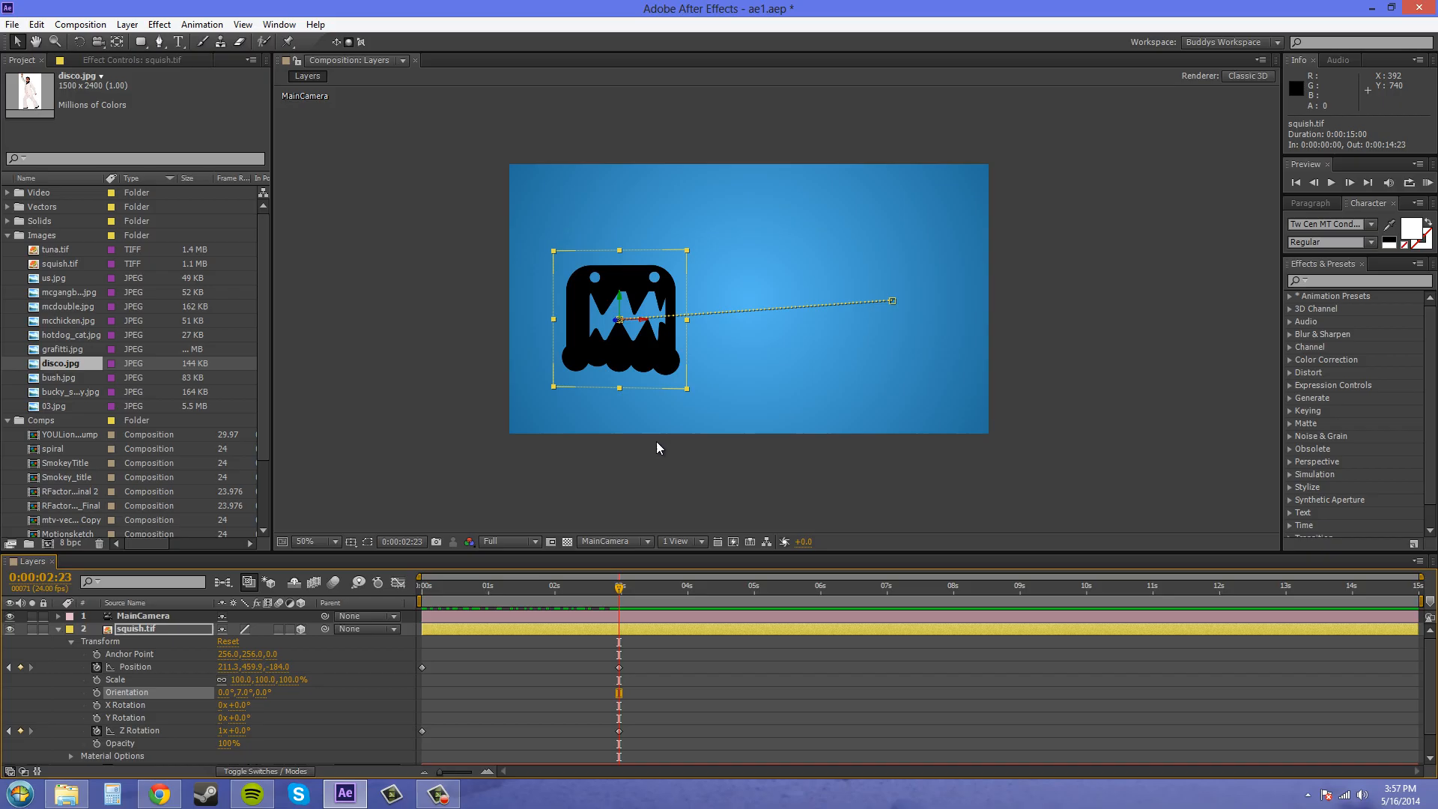
mouse_move(506, 526)
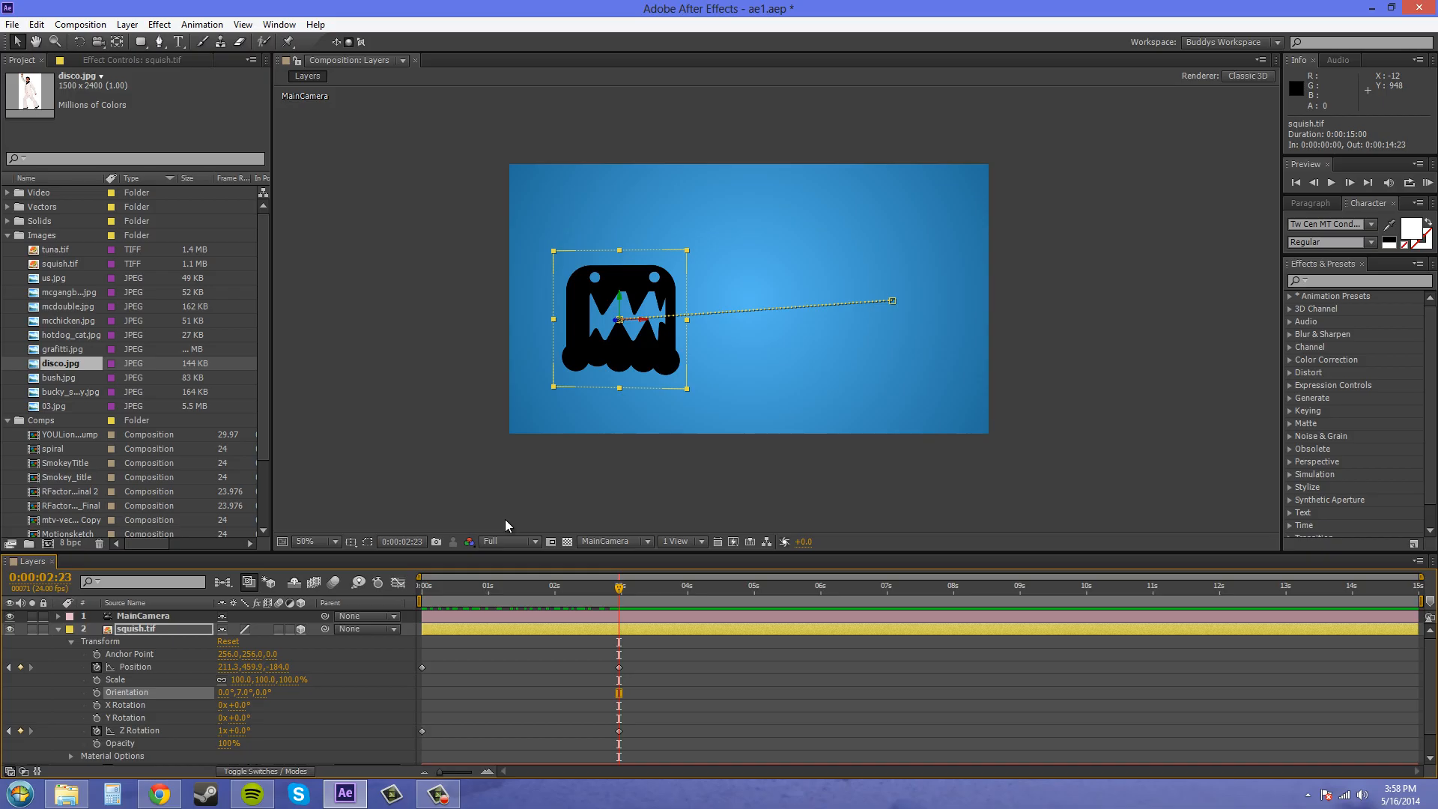
mouse_move(176, 723)
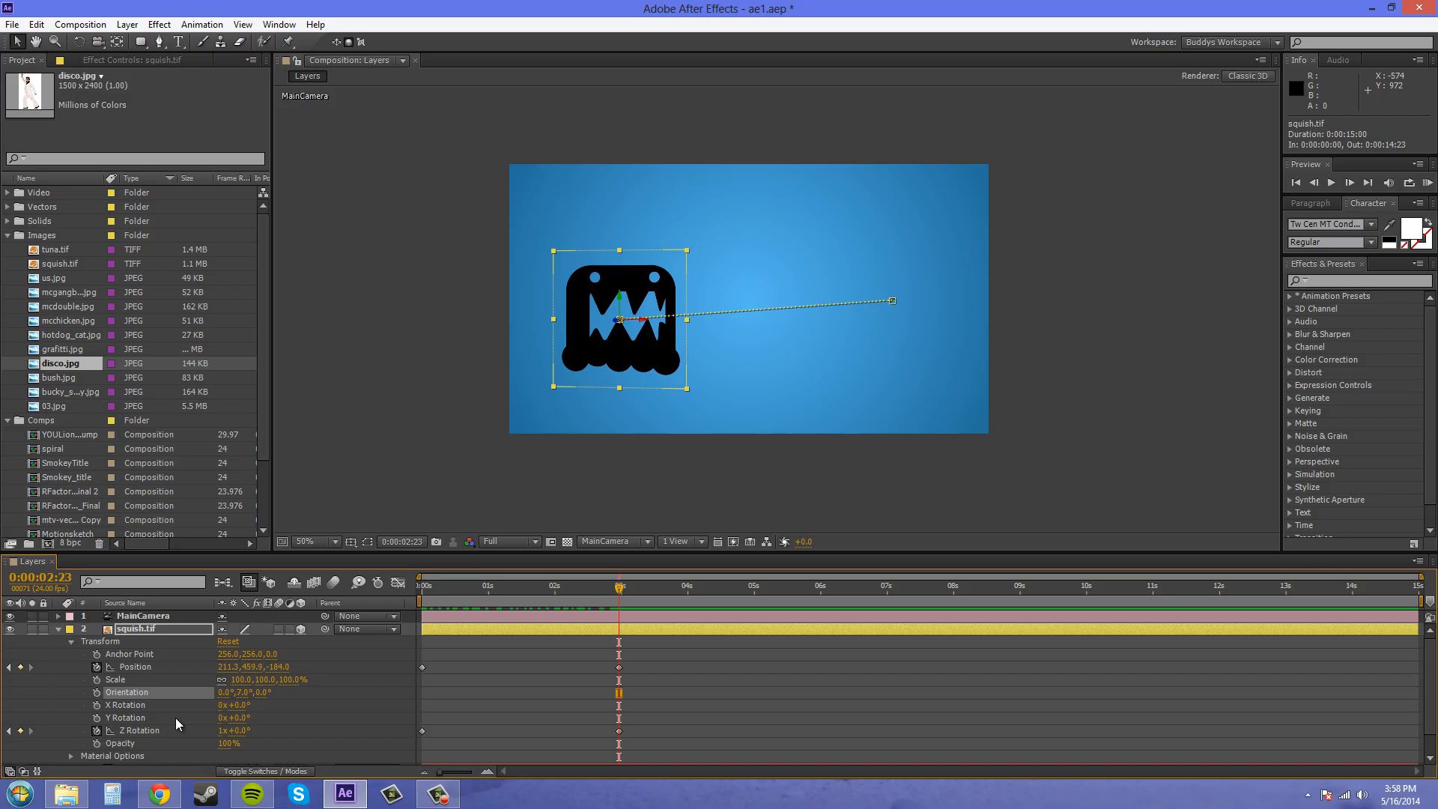
mouse_move(914, 432)
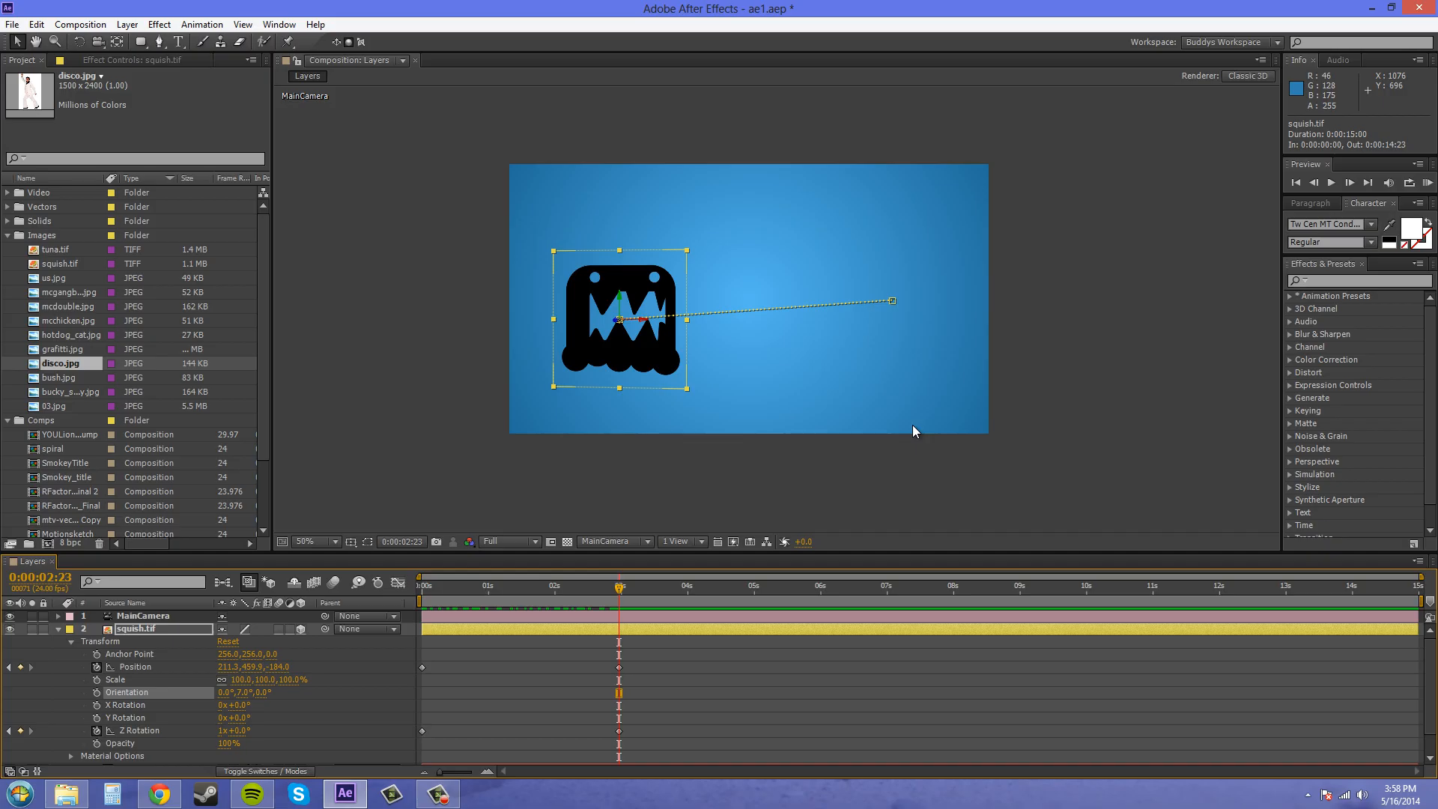
mouse_move(613, 602)
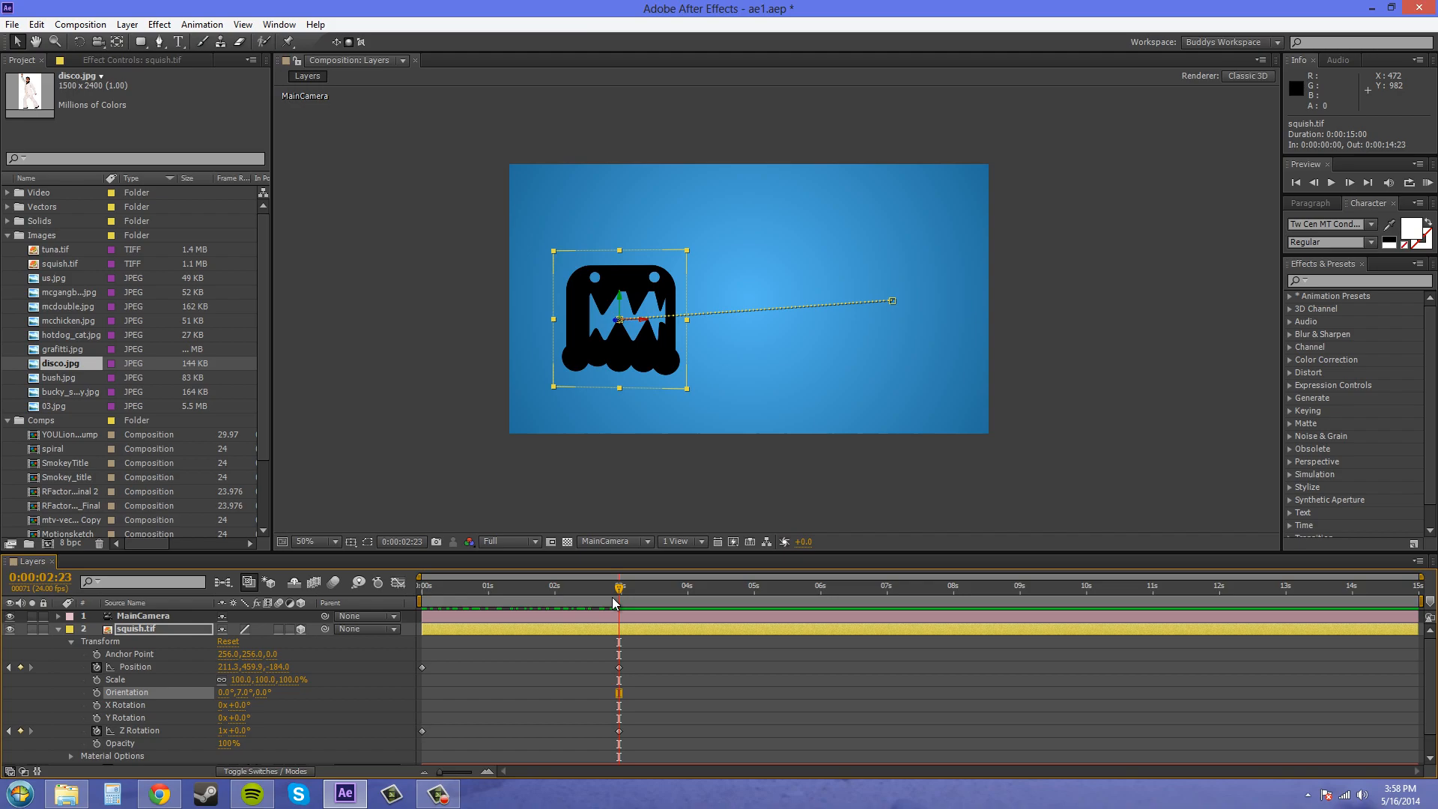